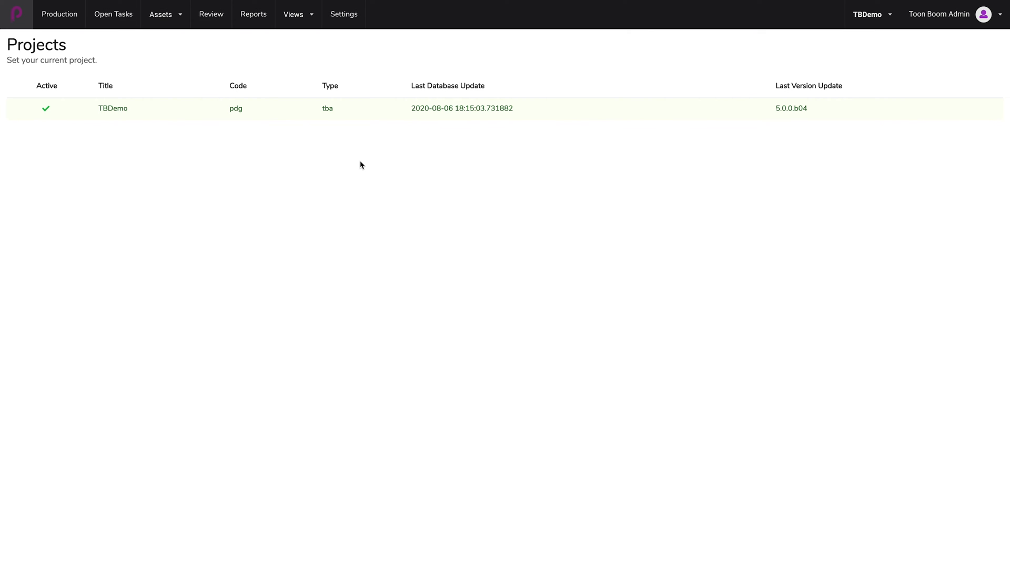
mouse_move(345, 41)
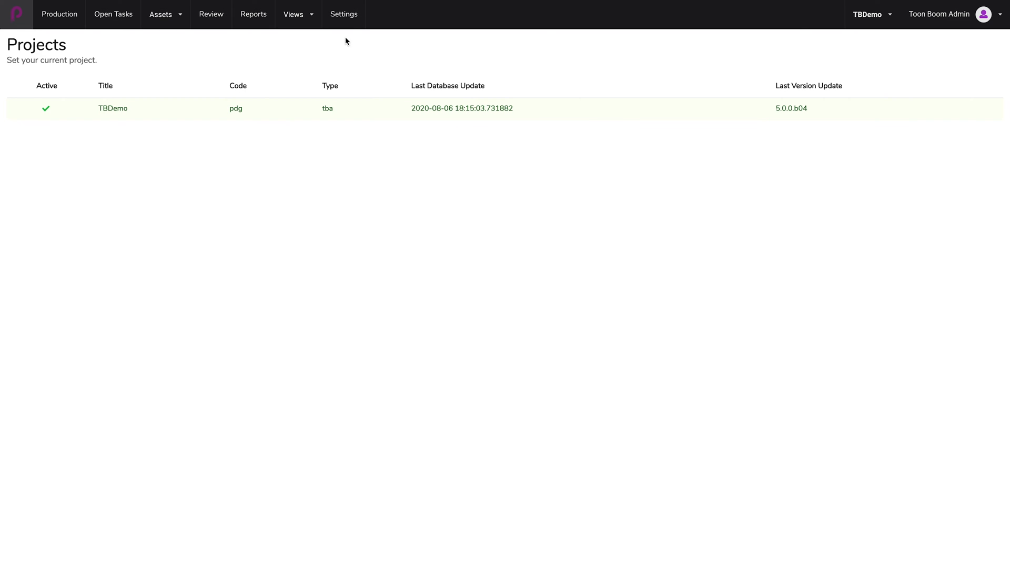
Reach the Workflow Editor through the project's Settings → Workflows
click(343, 14)
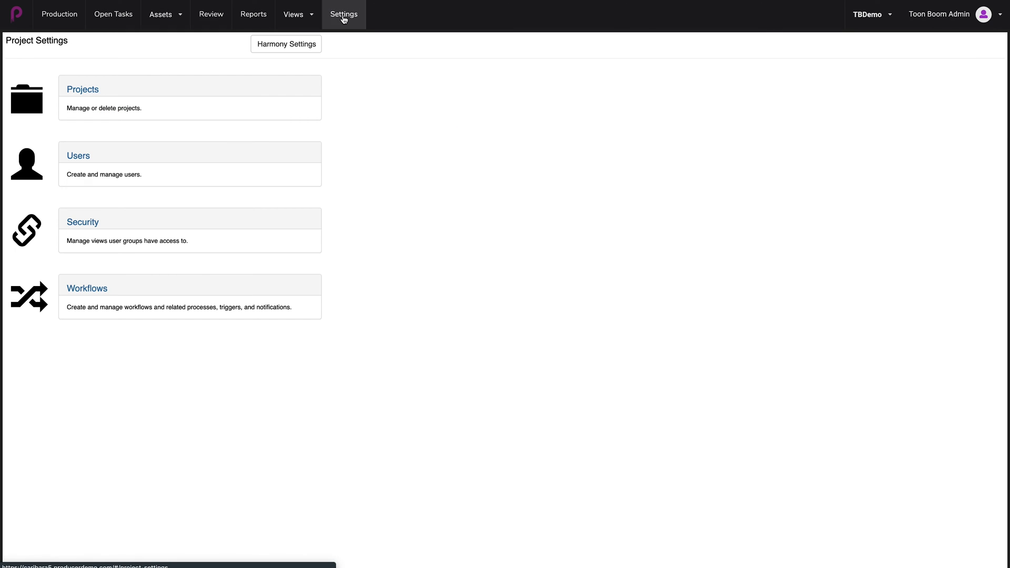
mouse_move(172, 348)
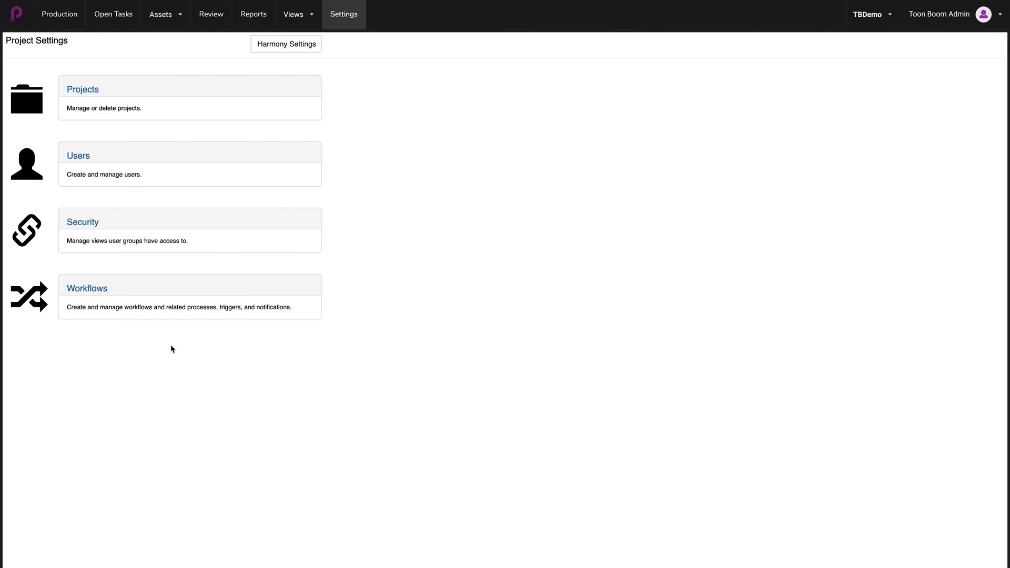
mouse_move(98, 298)
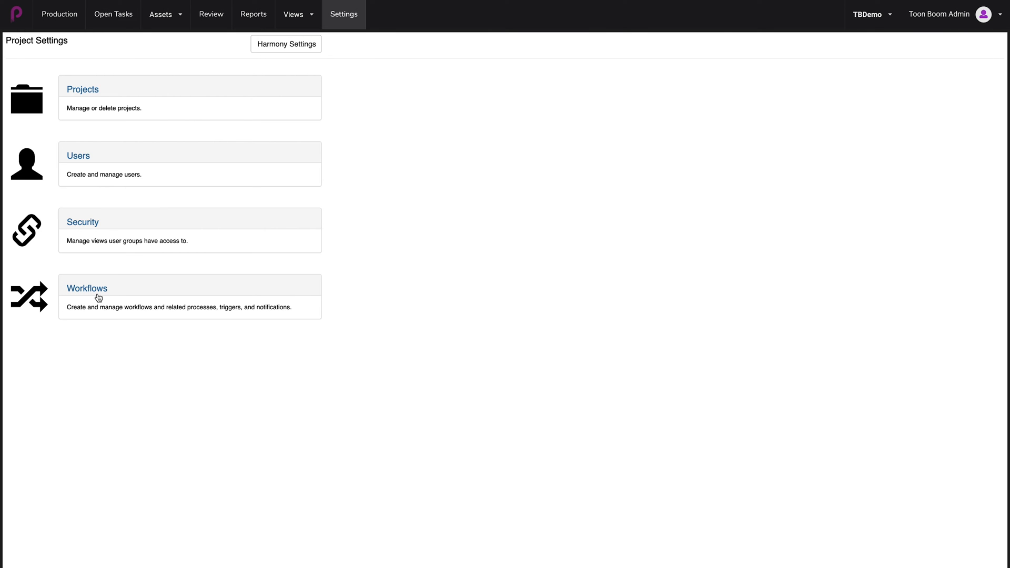
click(87, 288)
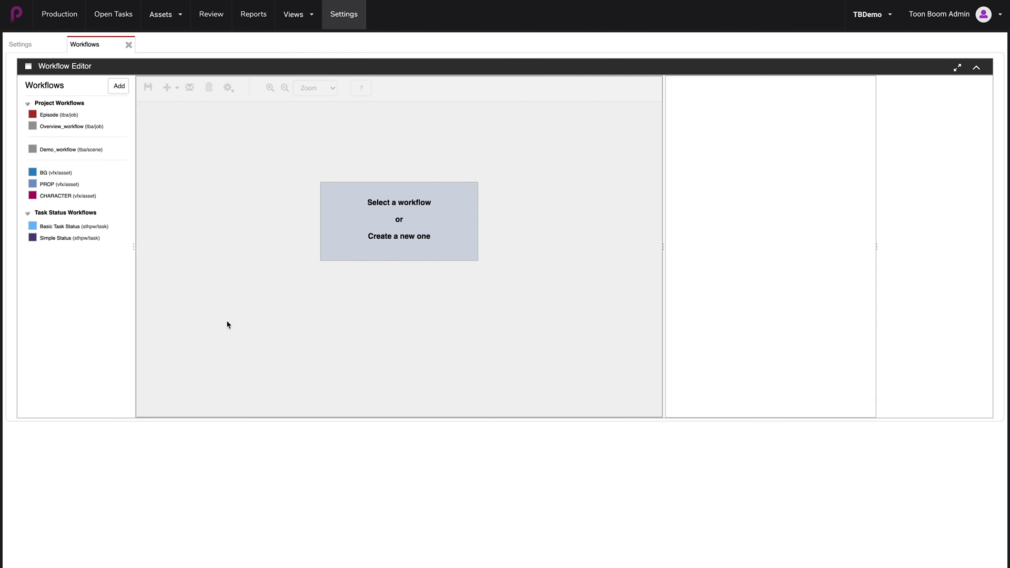
mouse_move(206, 248)
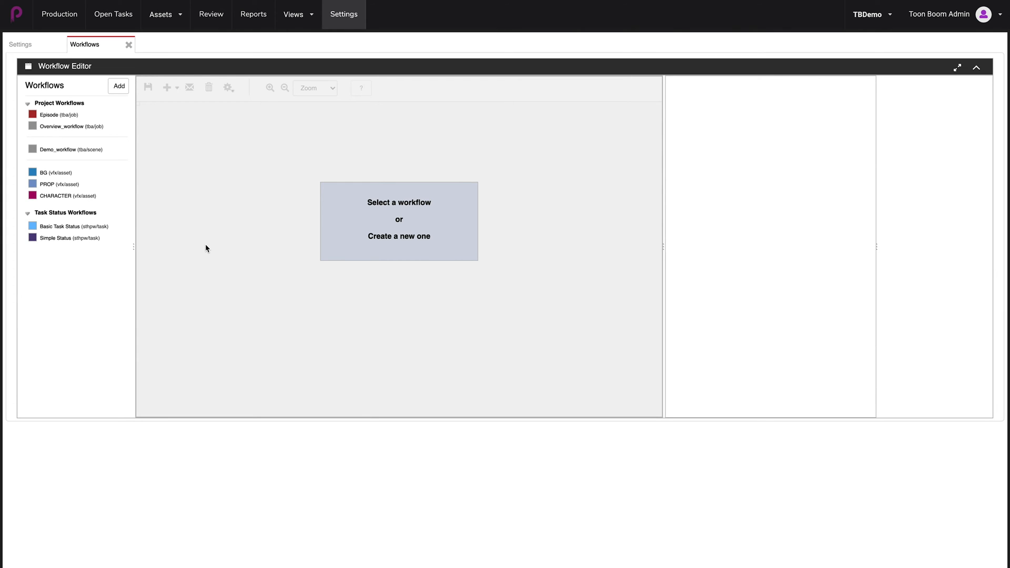
mouse_move(187, 232)
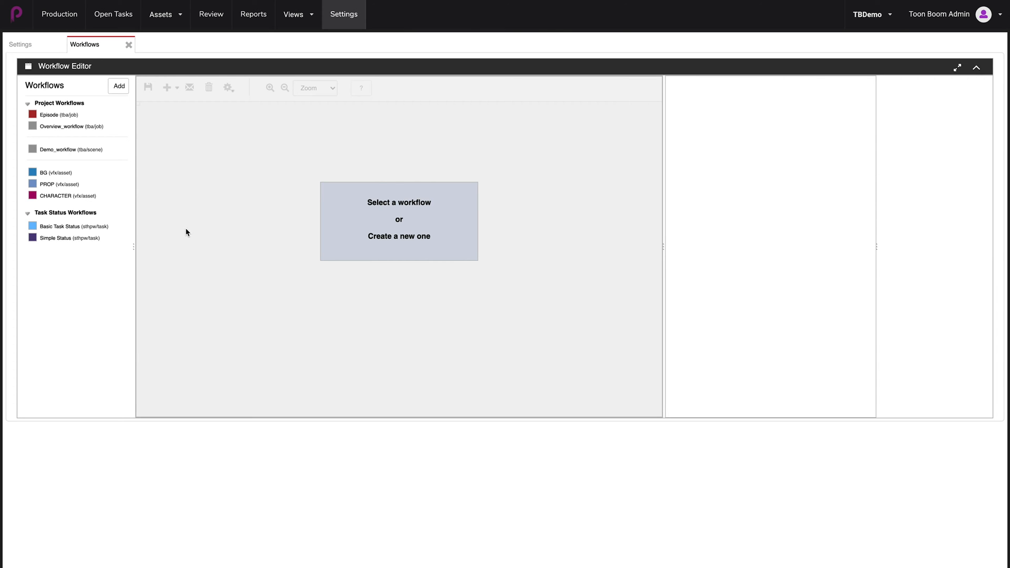
mouse_move(156, 123)
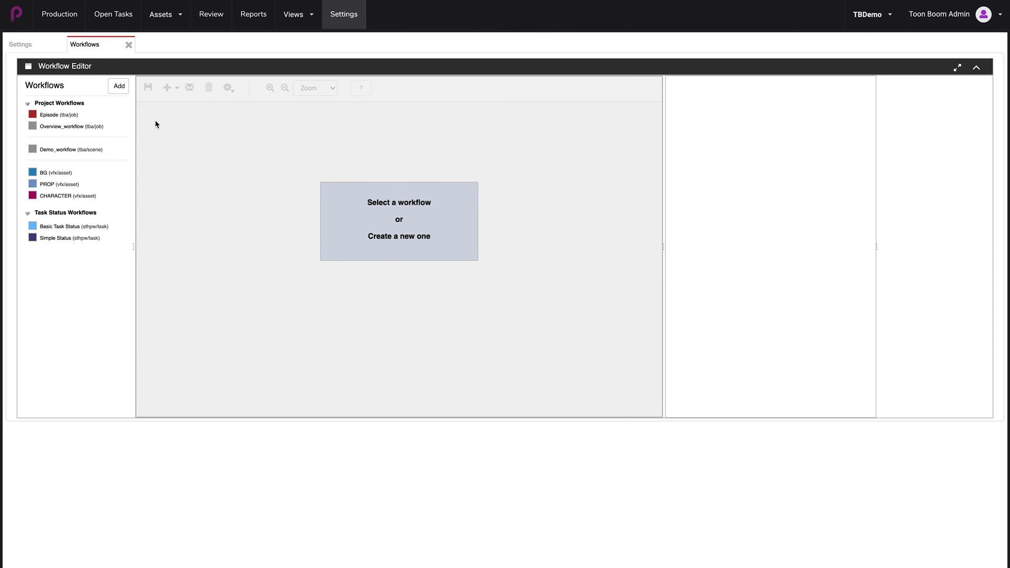
mouse_move(137, 156)
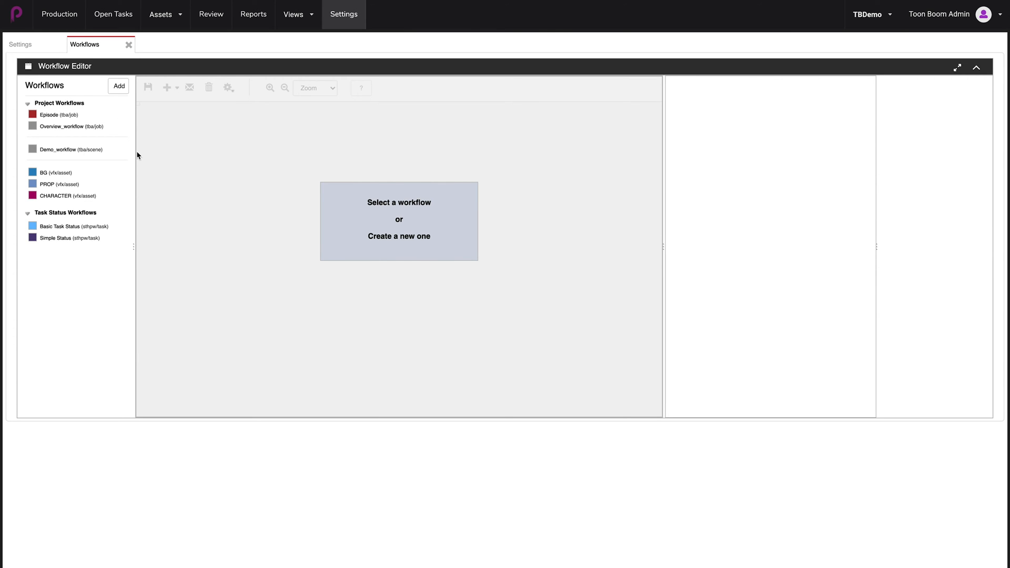
mouse_move(131, 187)
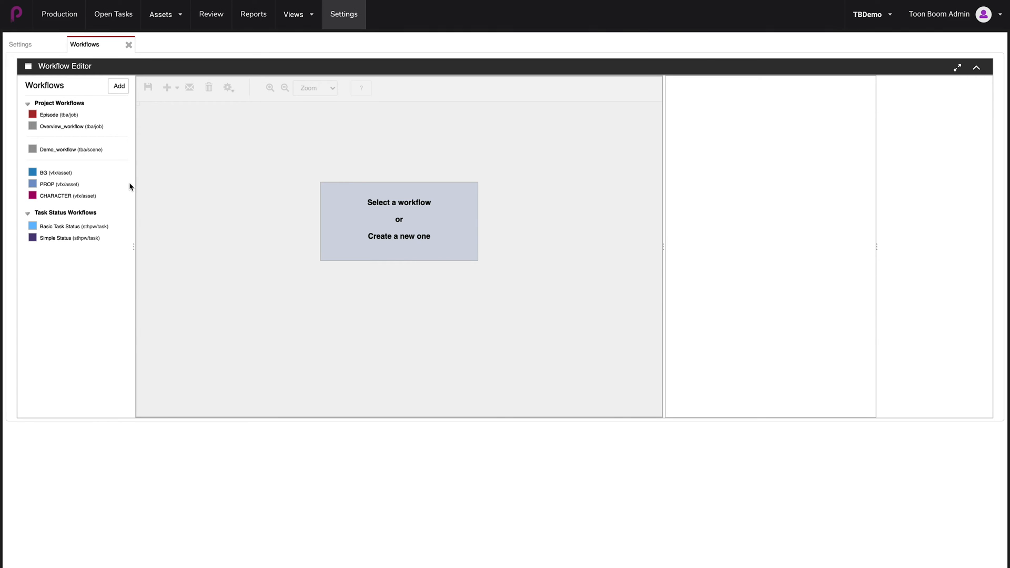
mouse_move(168, 210)
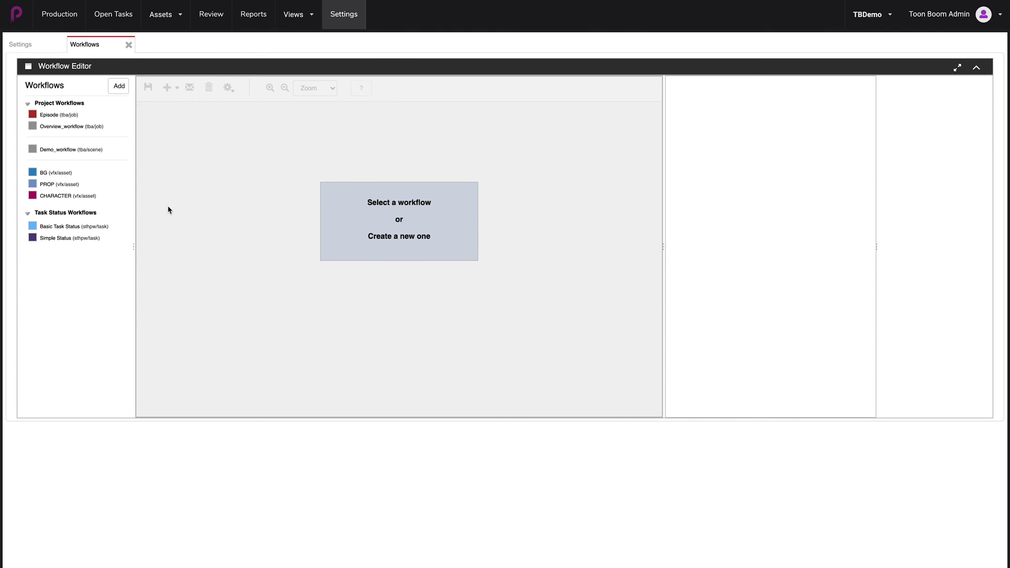
mouse_move(137, 224)
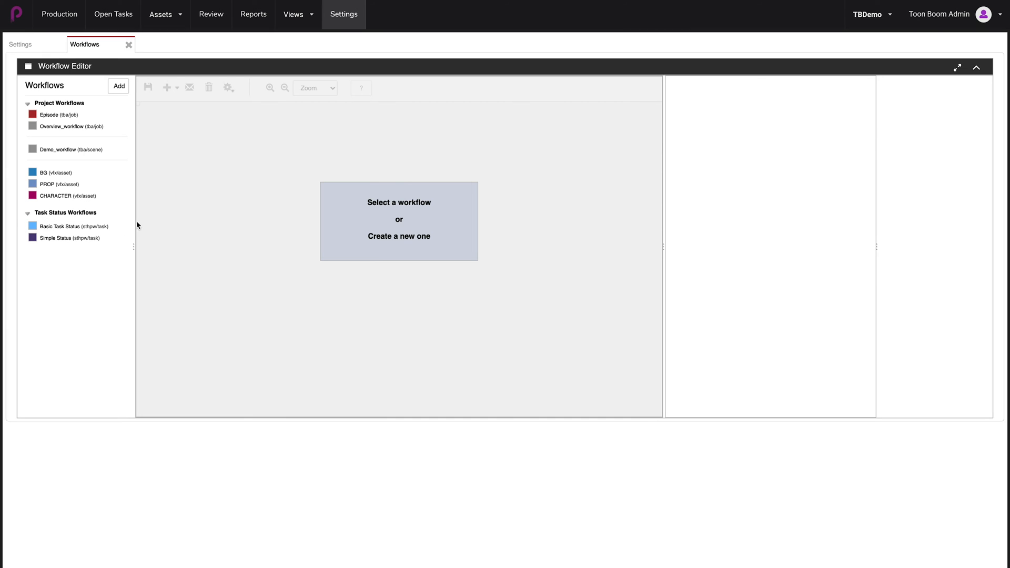
mouse_move(144, 230)
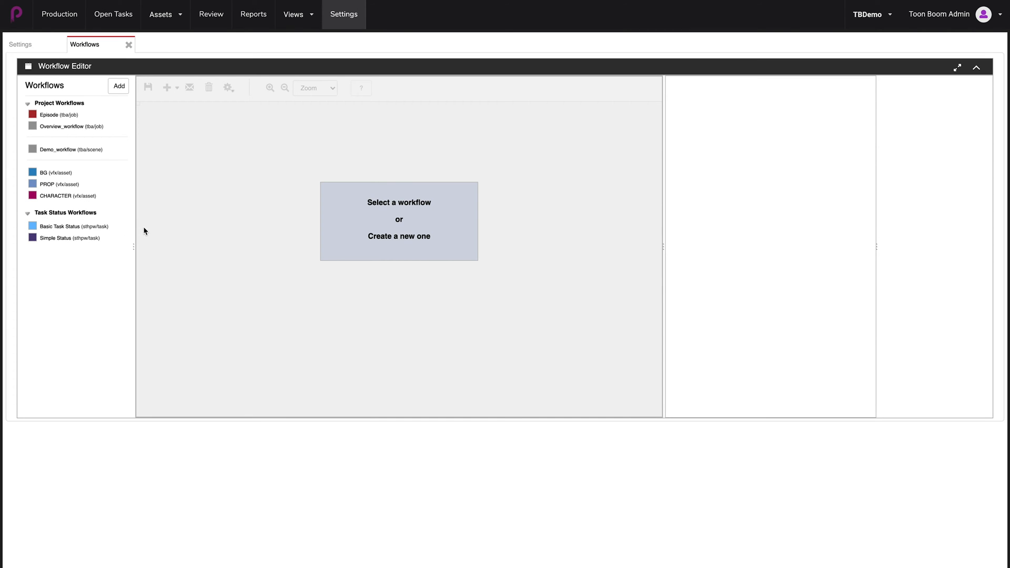
mouse_move(146, 238)
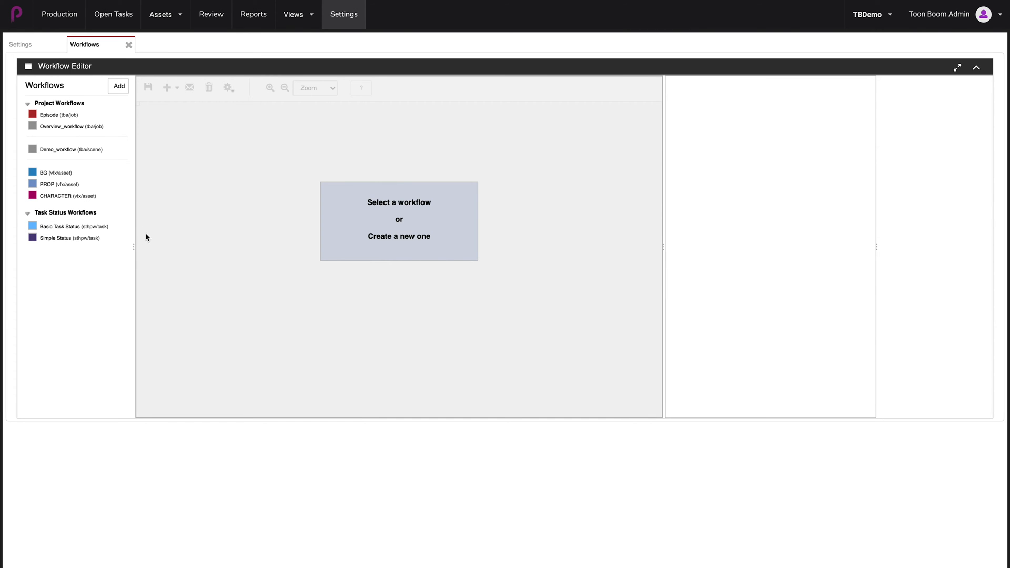
mouse_move(172, 168)
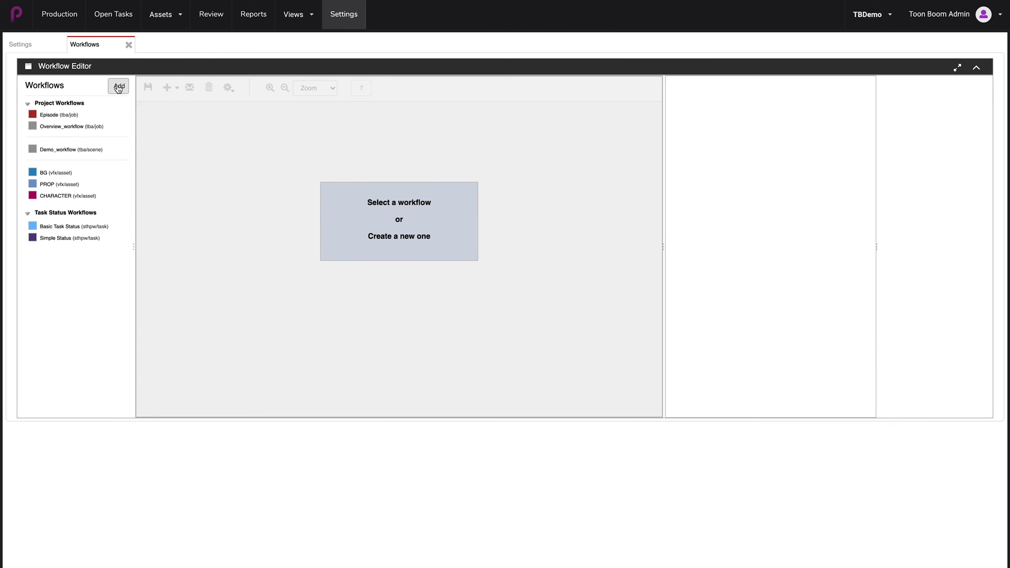
Start a new workflow named Scene_workflow and move to its description field
click(118, 86)
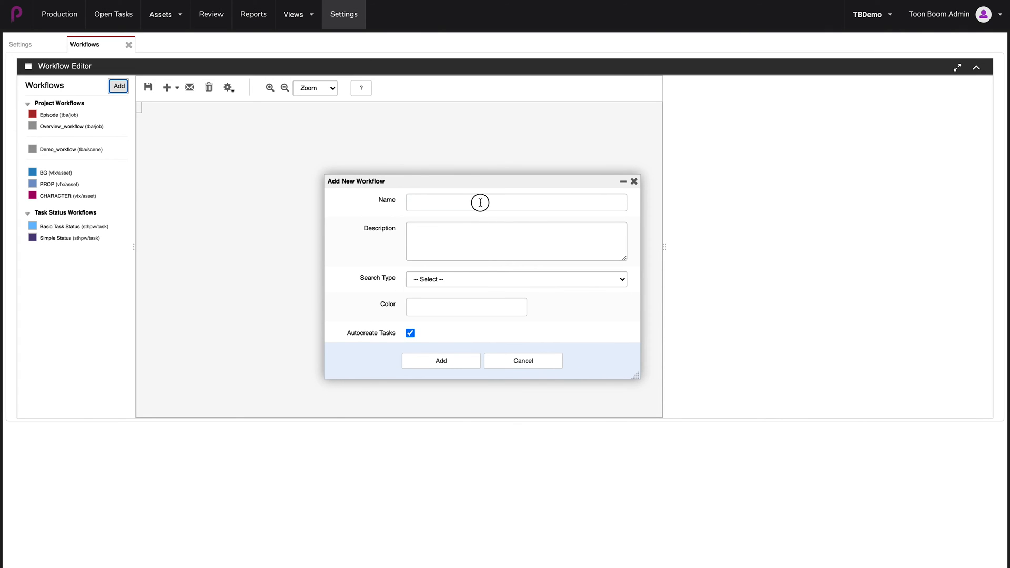
click(516, 201)
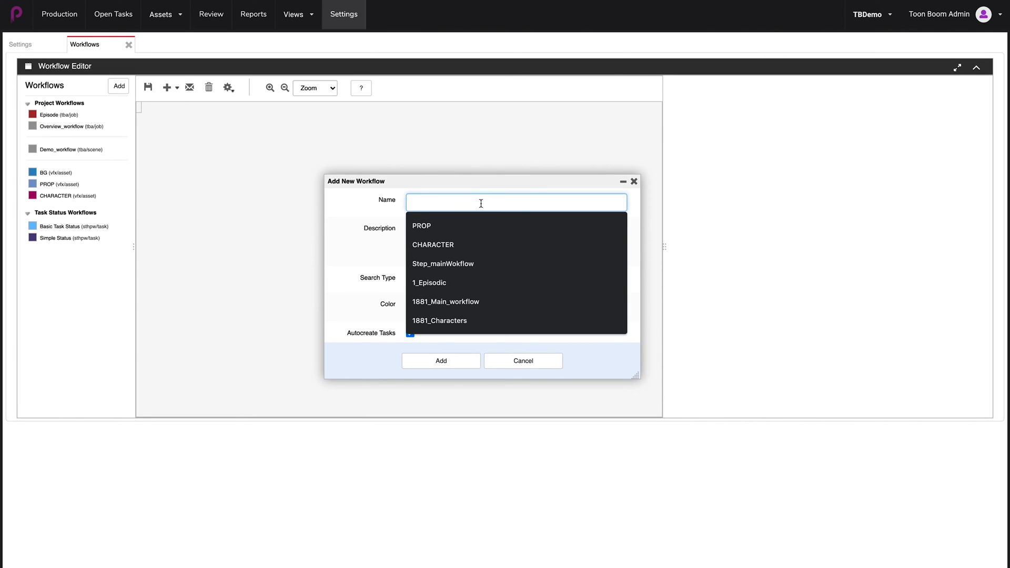
text(Scene_workflow)
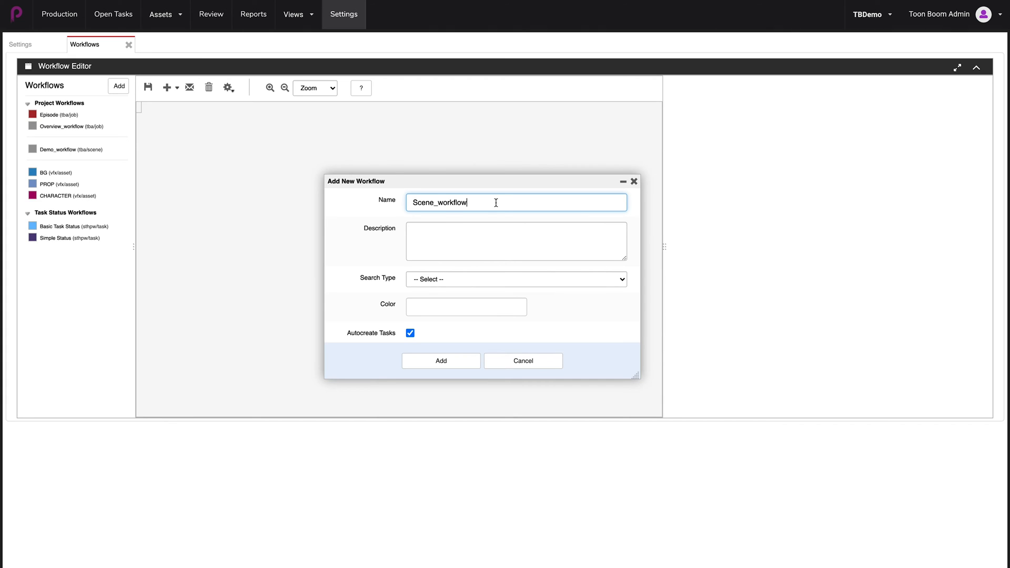
click(515, 241)
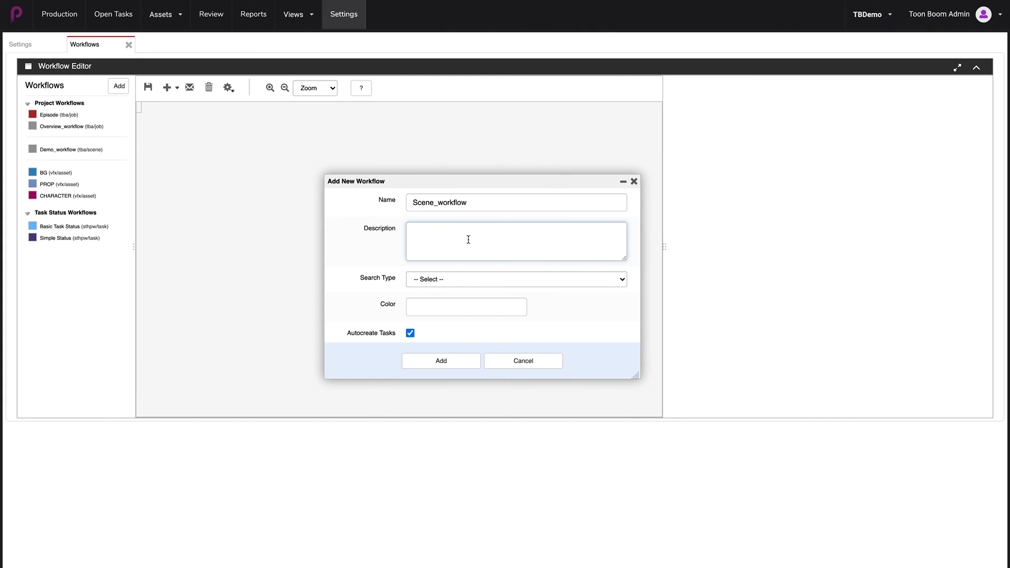
mouse_move(531, 290)
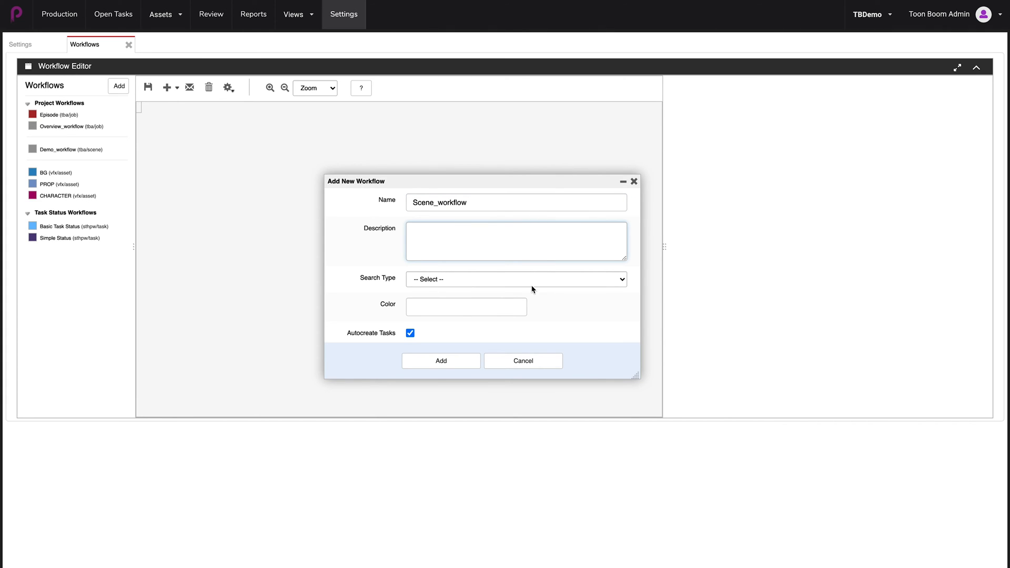
mouse_move(622, 282)
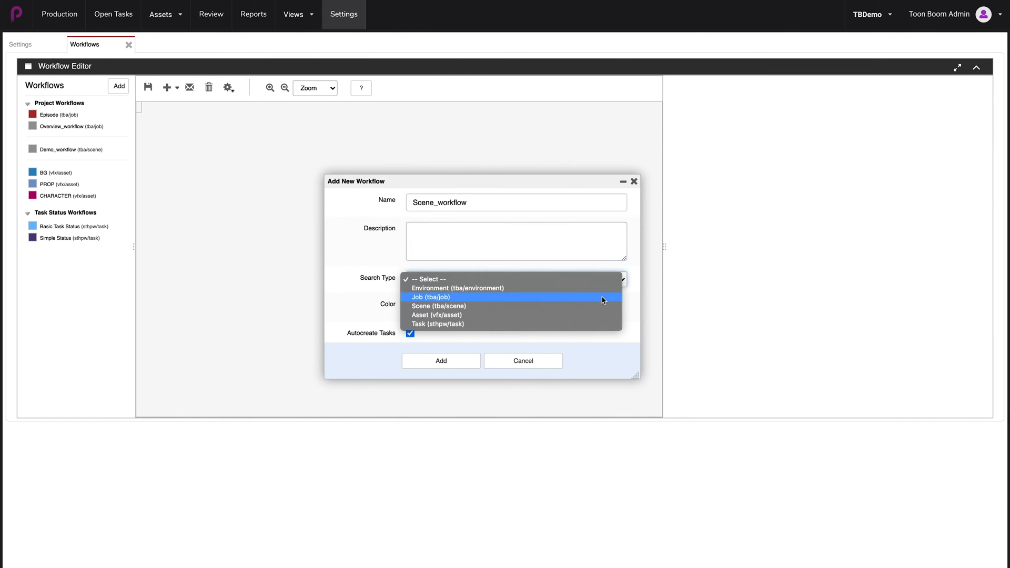
mouse_move(471, 306)
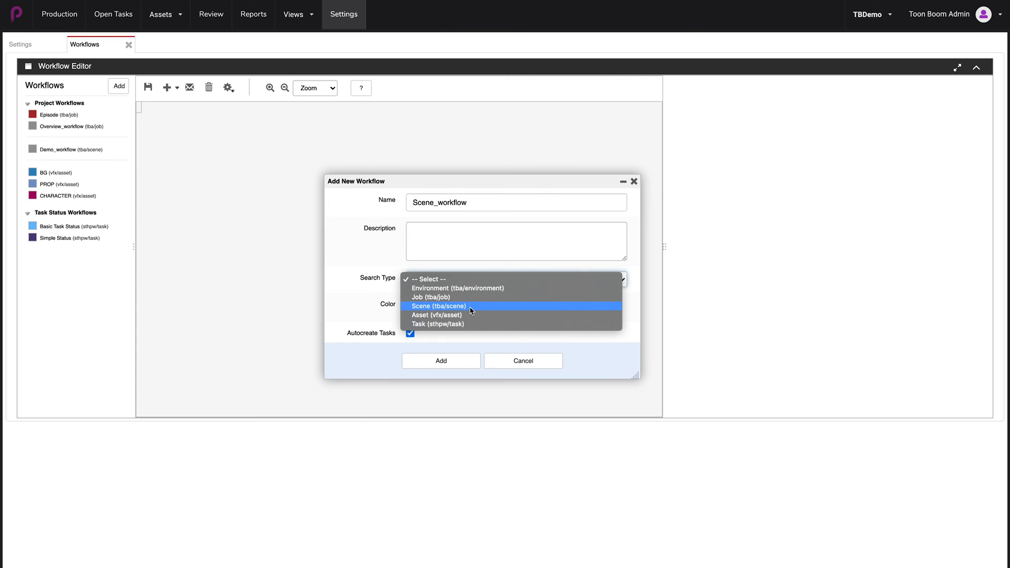
Set the workflow's search type to Scene and its colour to purple #754fff
click(438, 306)
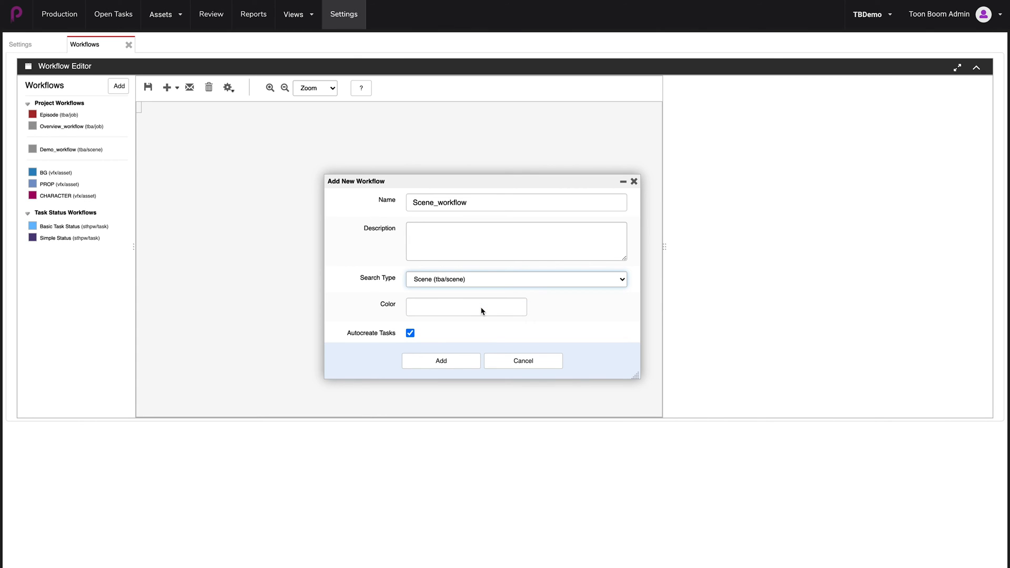
mouse_move(492, 330)
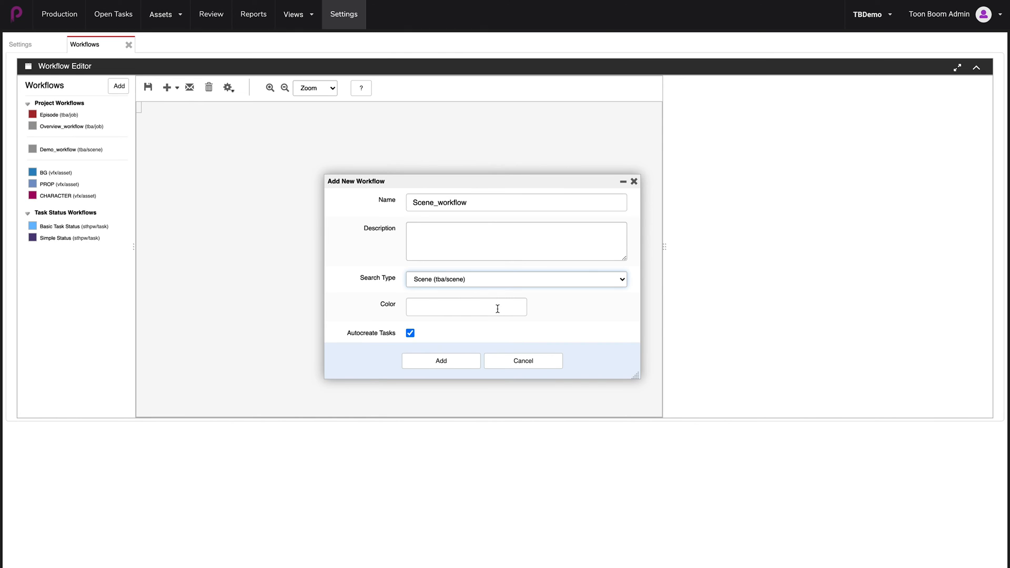
click(466, 306)
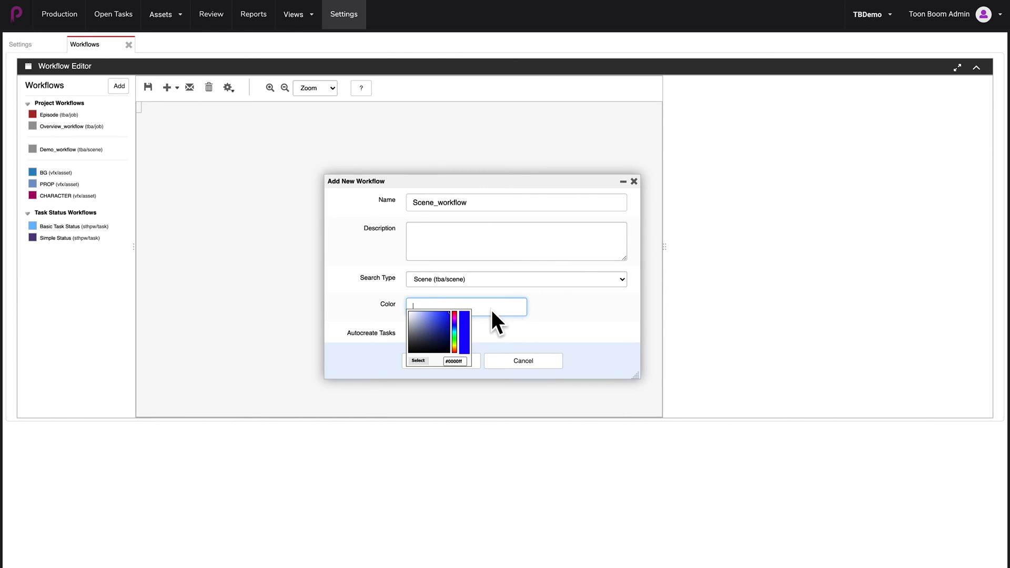
click(436, 317)
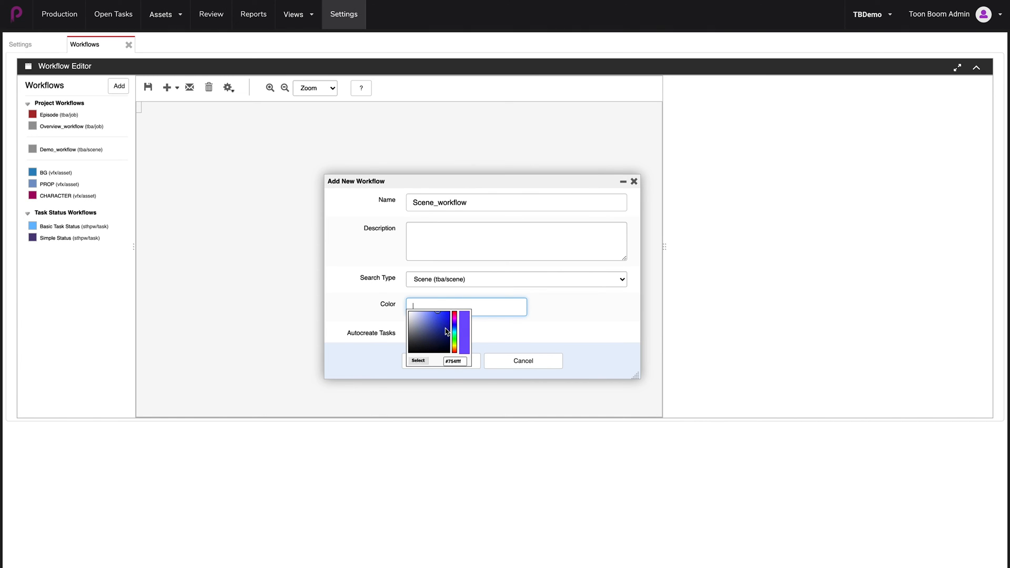
mouse_move(416, 363)
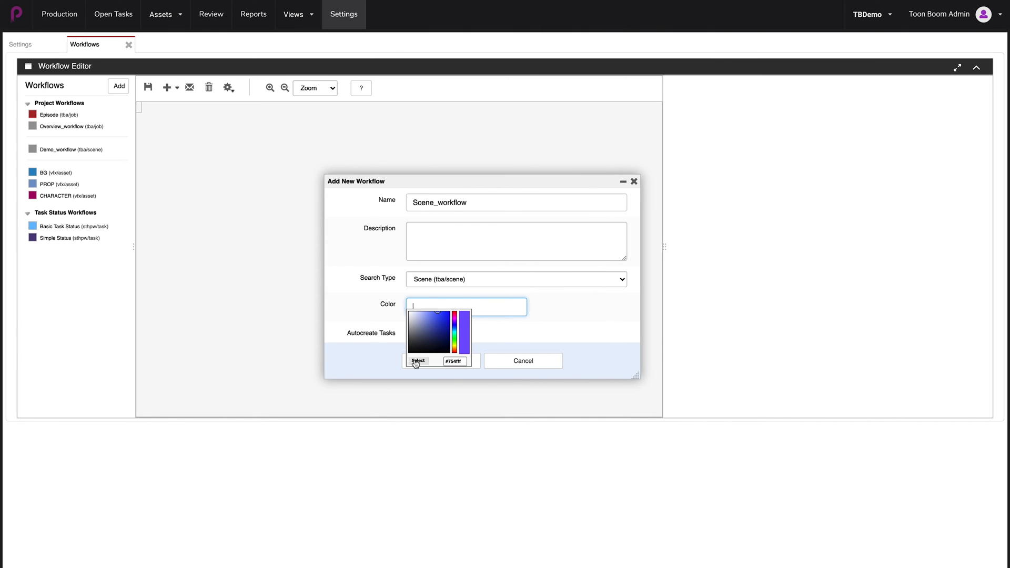
click(418, 360)
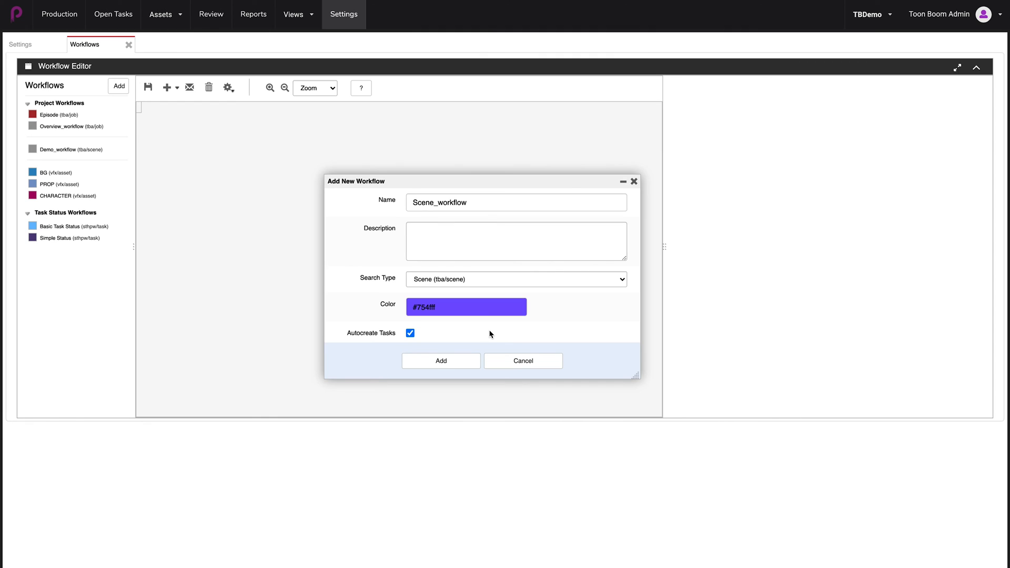
mouse_move(432, 335)
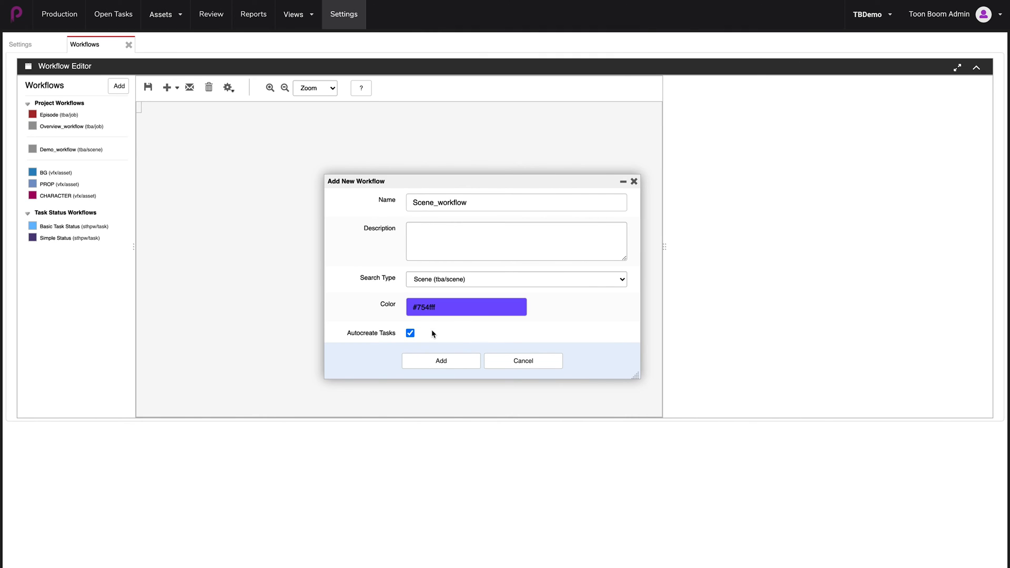
mouse_move(378, 334)
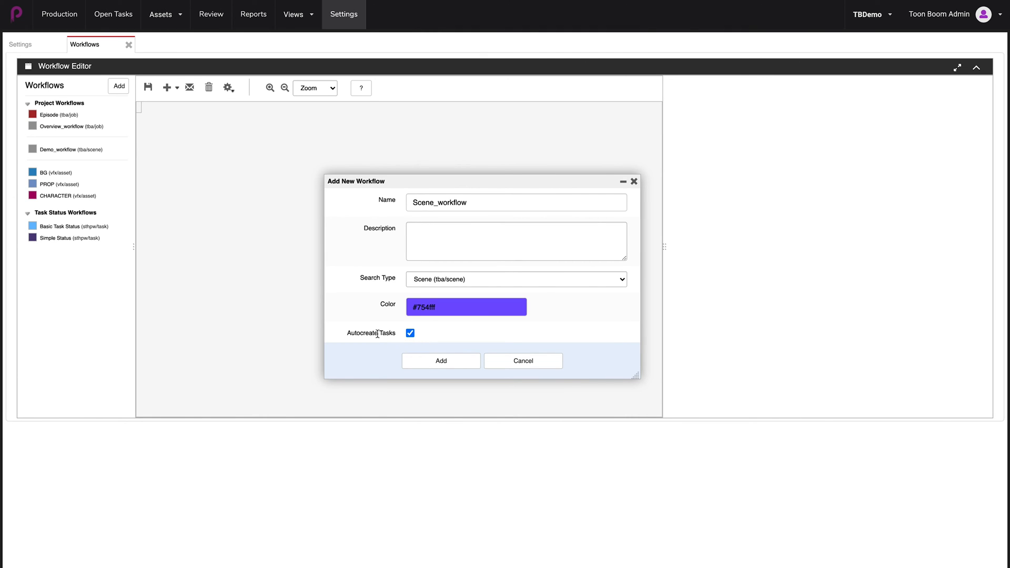
mouse_move(400, 341)
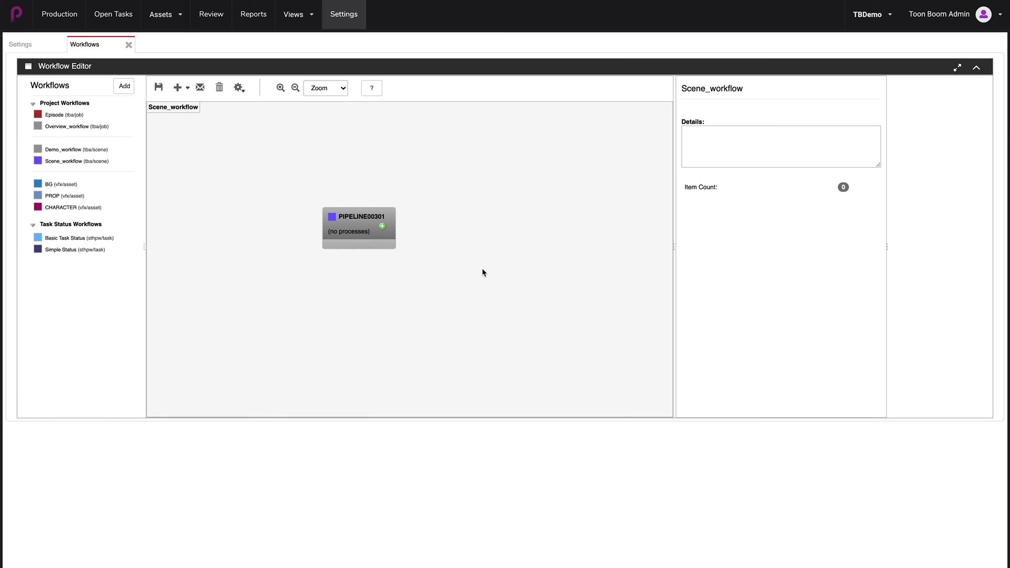
mouse_move(370, 272)
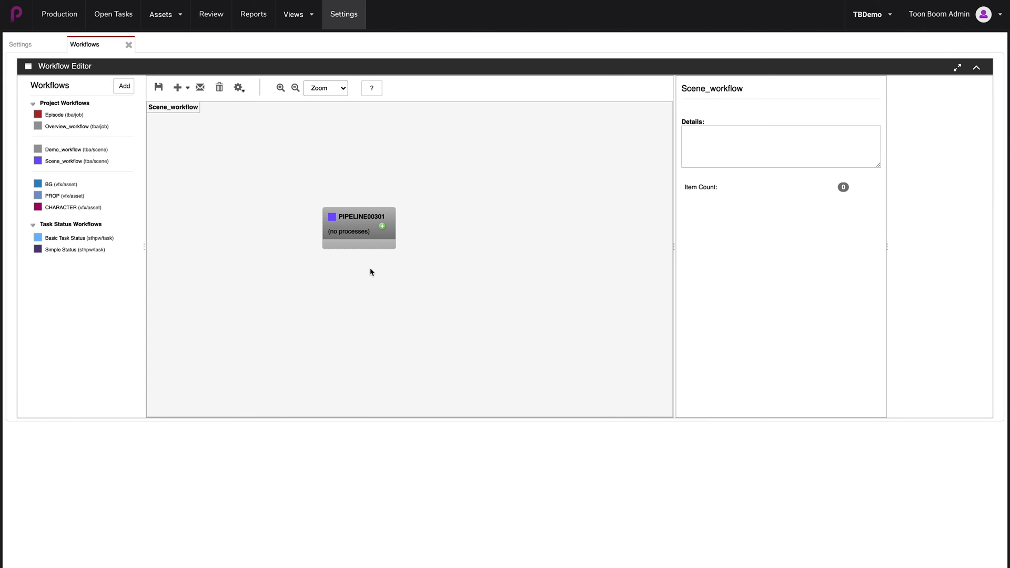
mouse_move(393, 284)
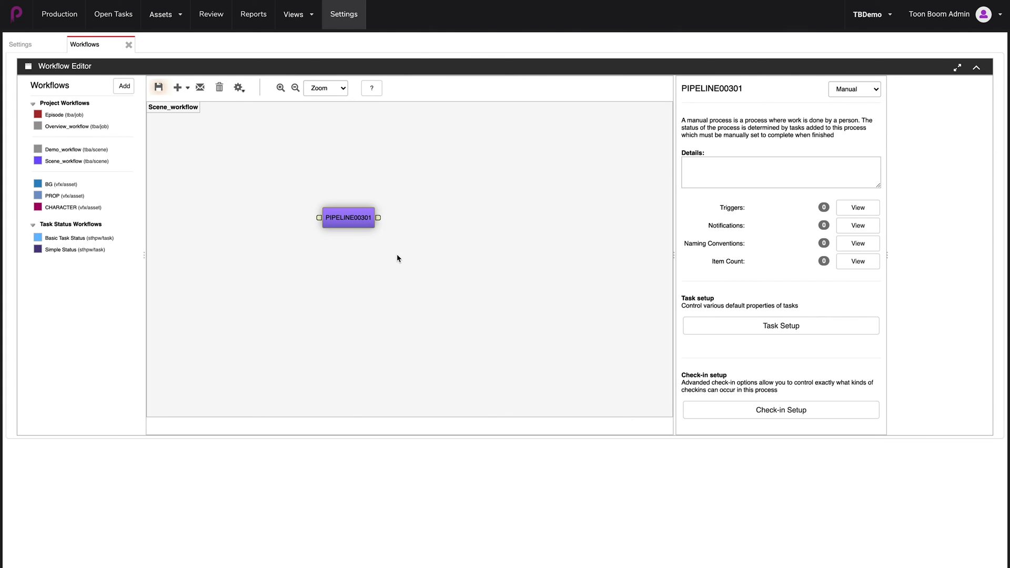
mouse_move(350, 236)
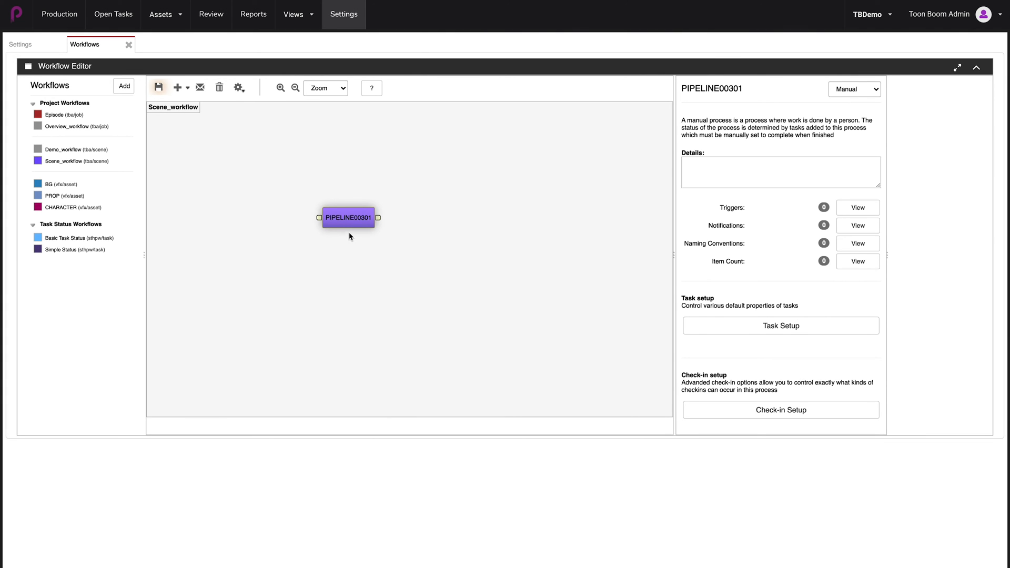
mouse_move(352, 228)
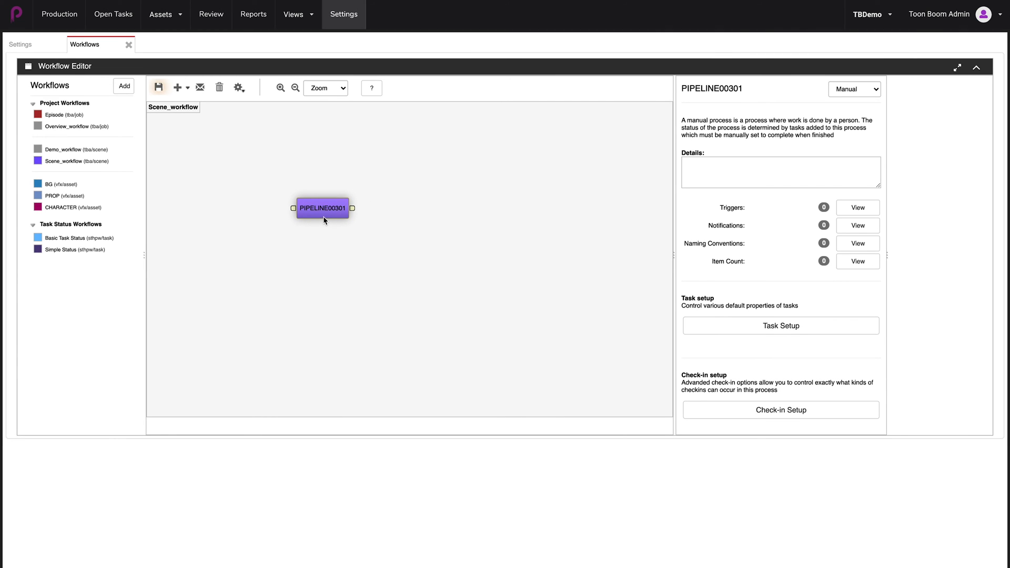
mouse_move(327, 218)
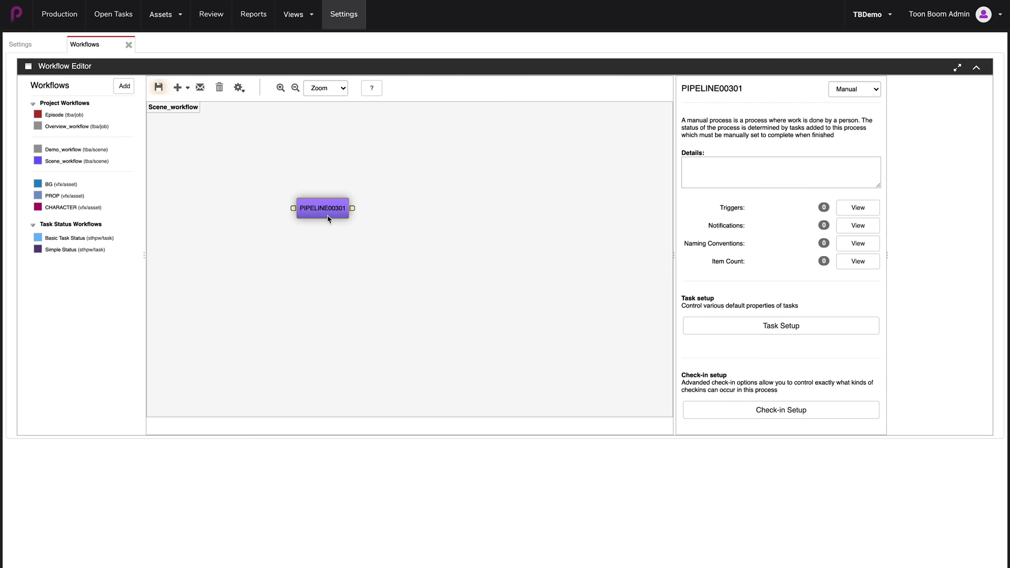
Rename the first process node PIPELINE00301 to Layout via the suggestion list
right_click(322, 207)
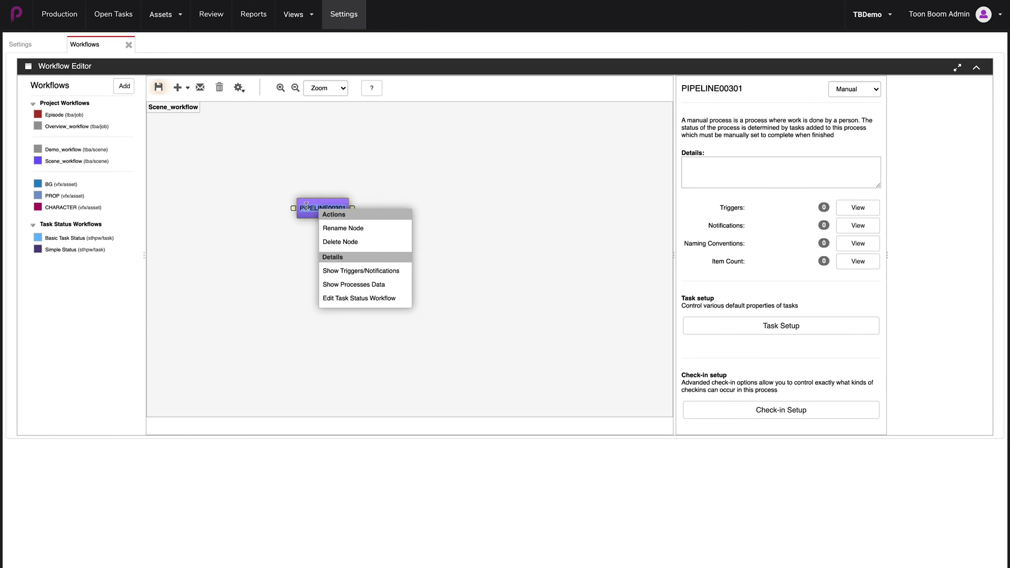
click(343, 227)
text(PIPE)
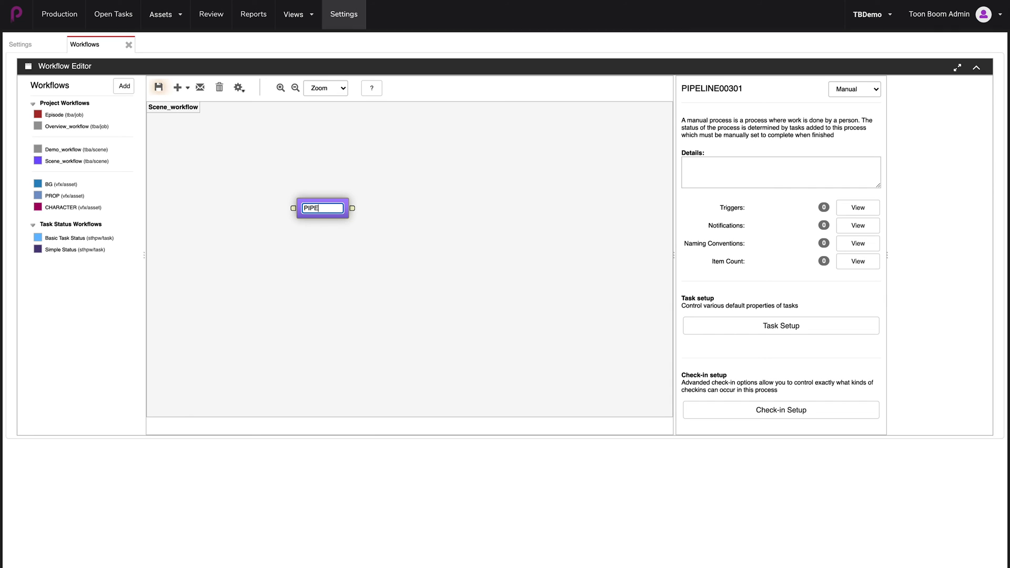
text(Lay)
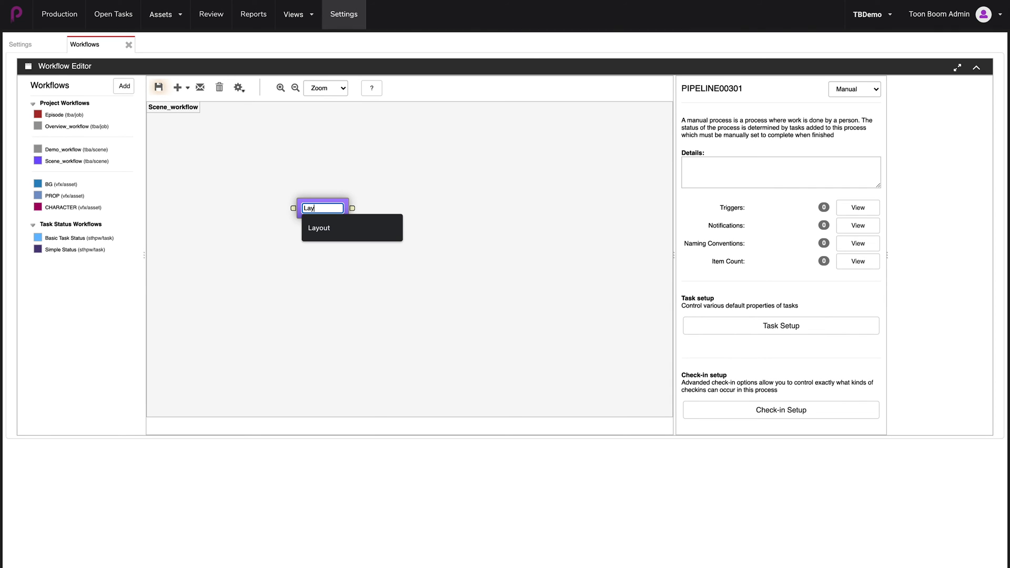
click(318, 227)
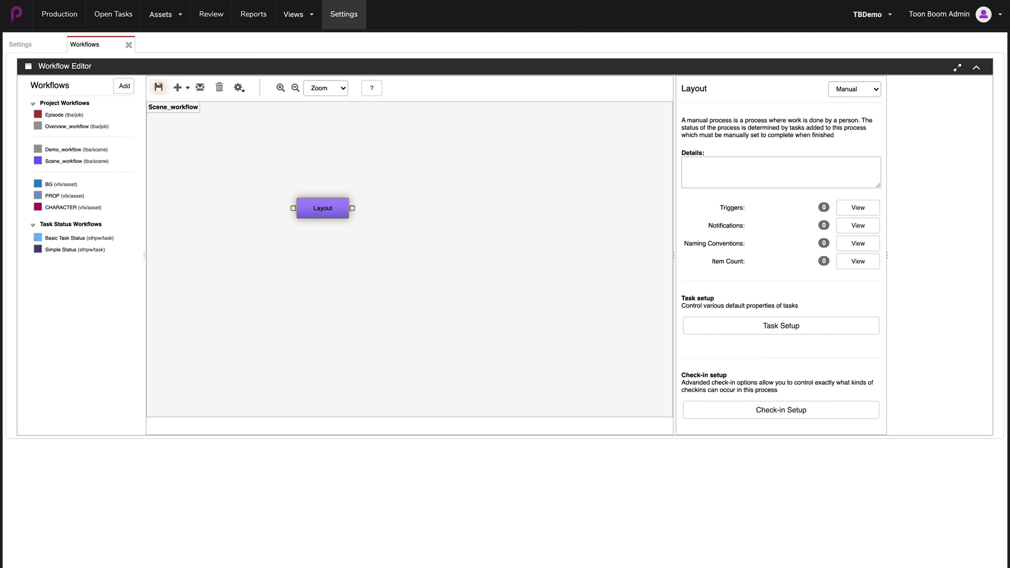
mouse_move(346, 209)
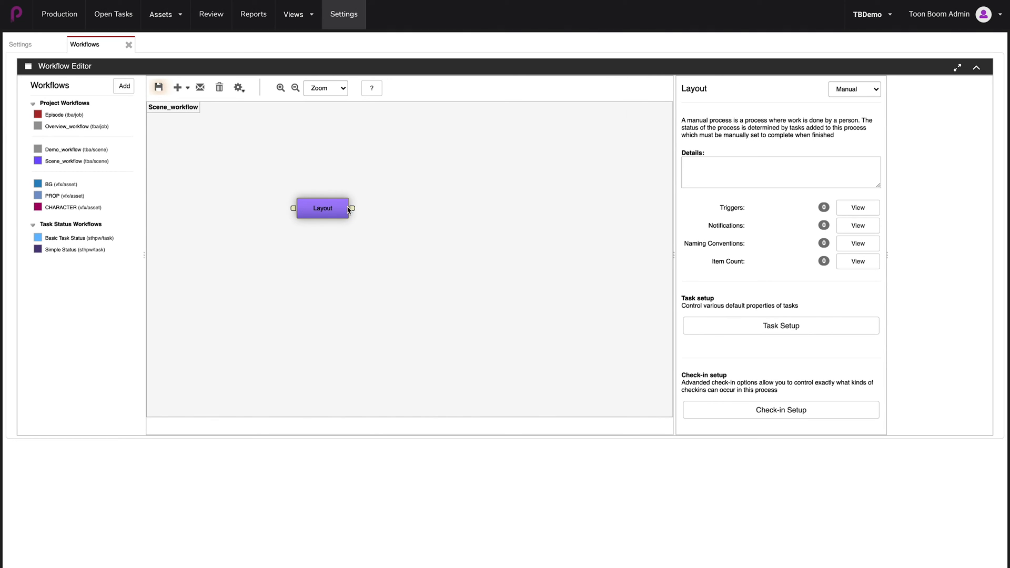
mouse_move(340, 210)
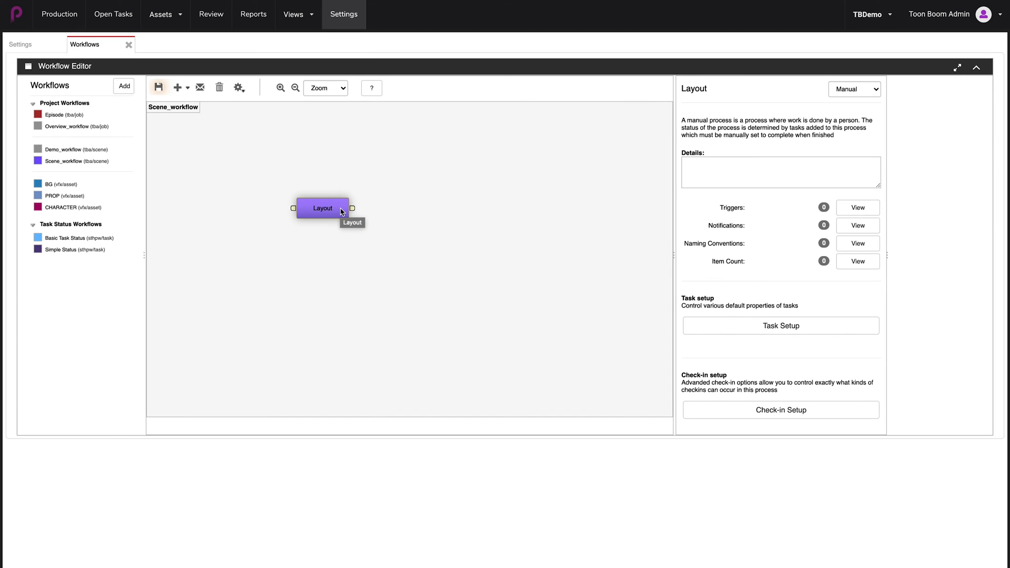
mouse_move(338, 219)
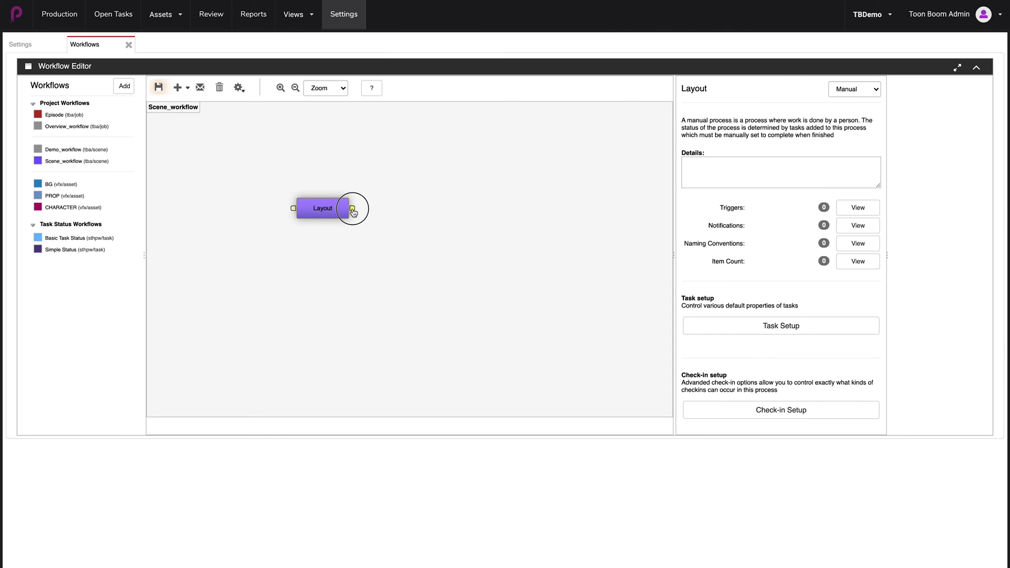
Create a node from Layout's output, name it Animation and align it with Layout
drag(353, 208, 404, 209)
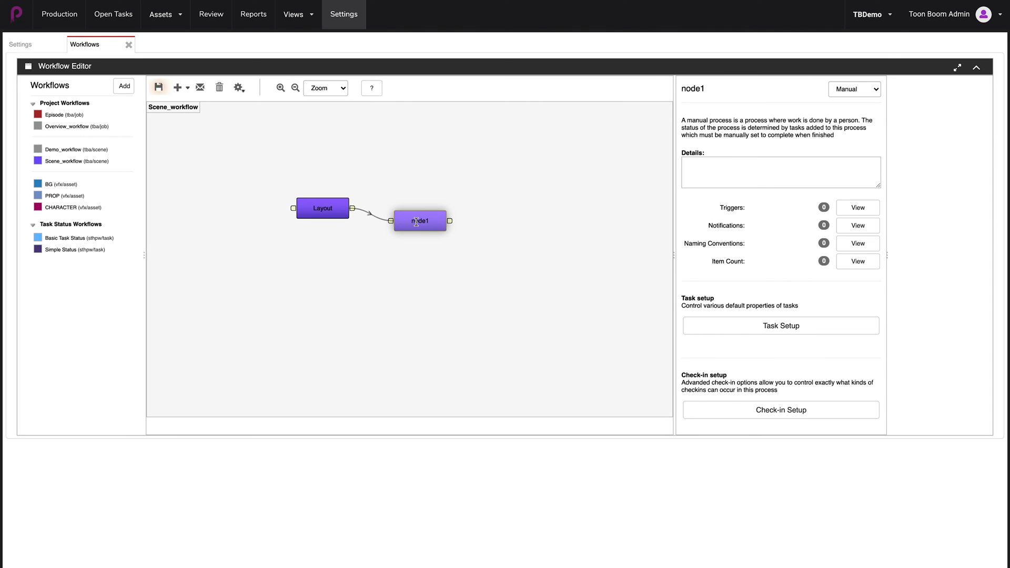
right_click(420, 221)
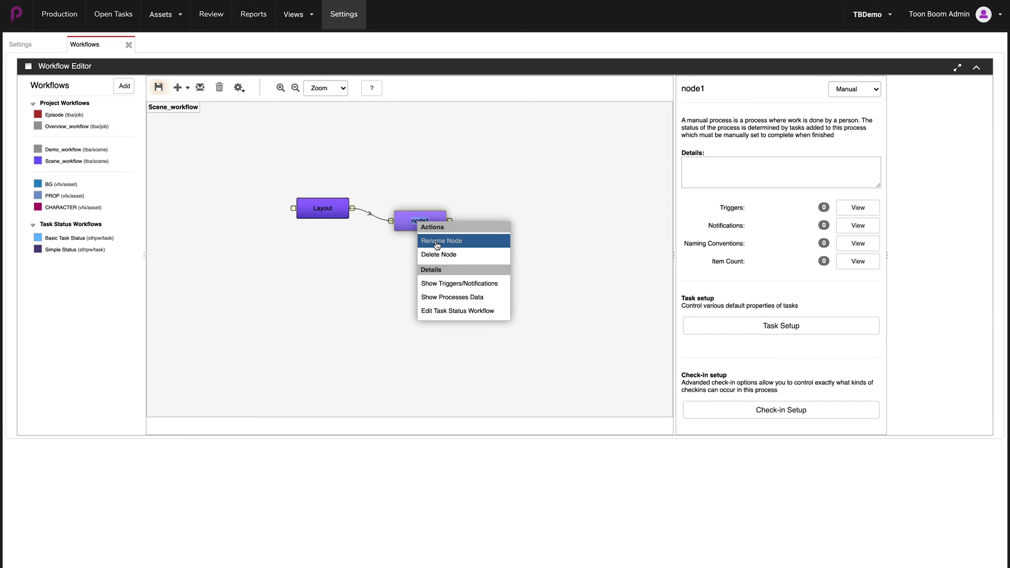
click(442, 240)
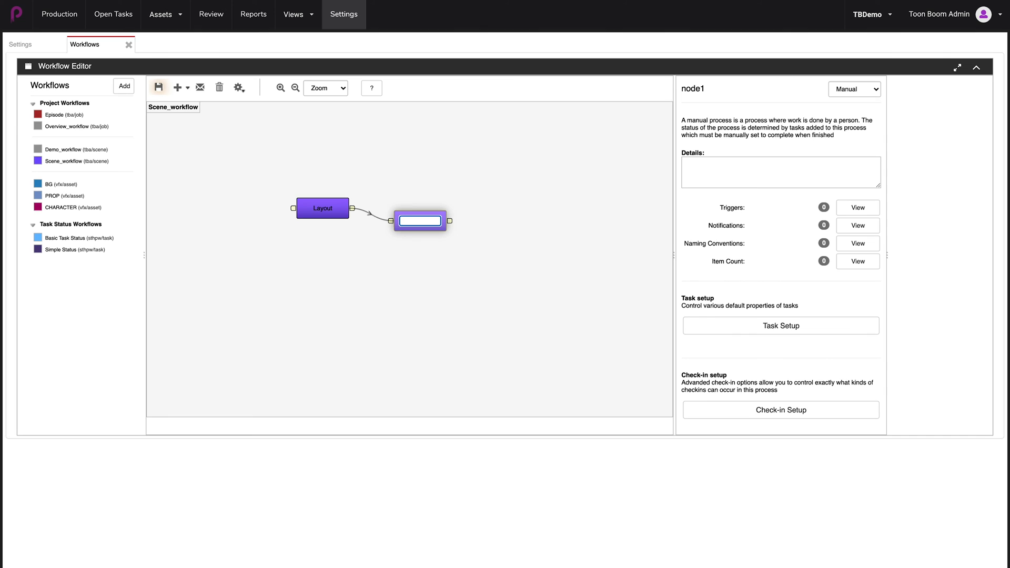
text(Animat)
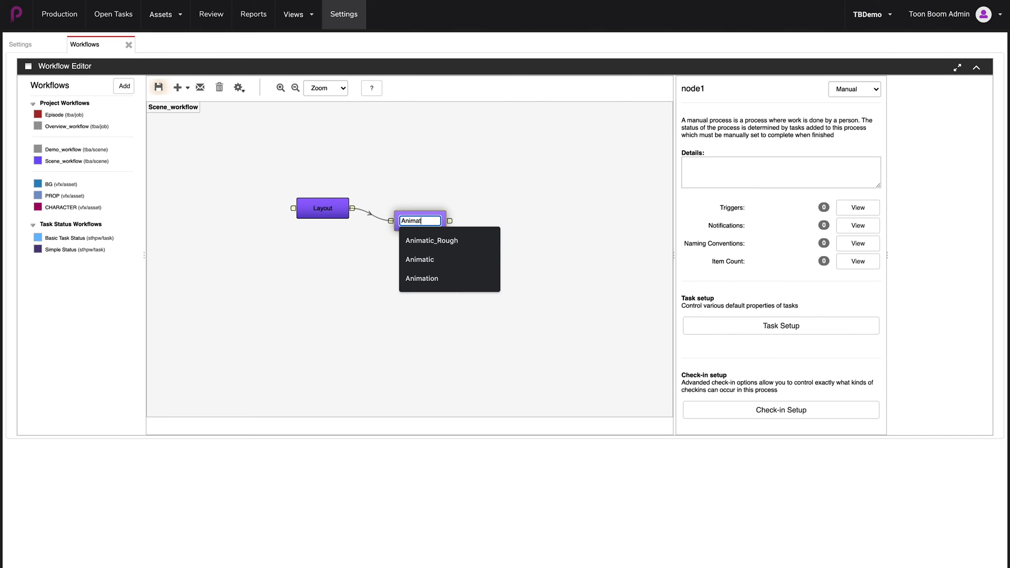
click(421, 278)
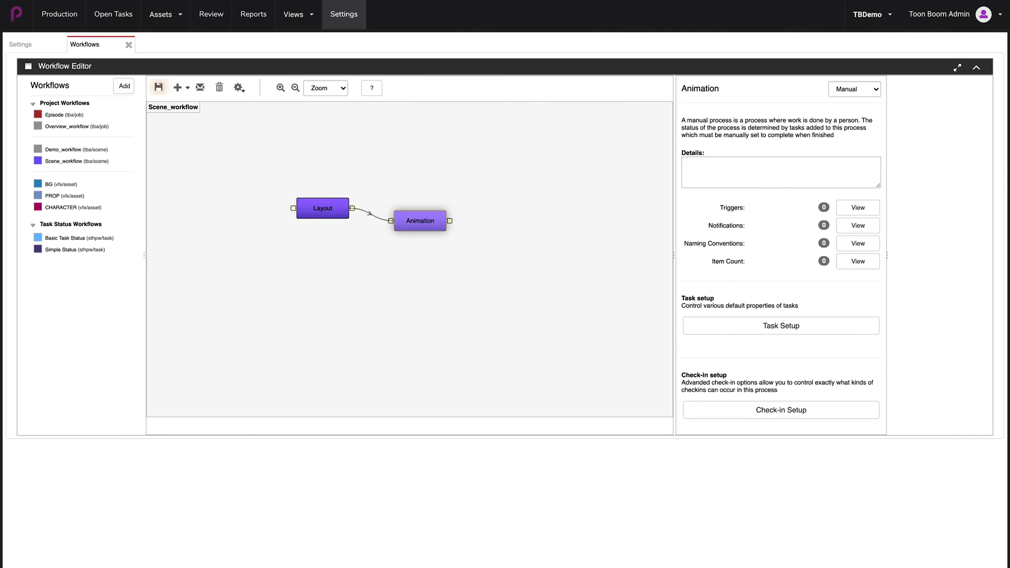
drag(419, 221, 418, 213)
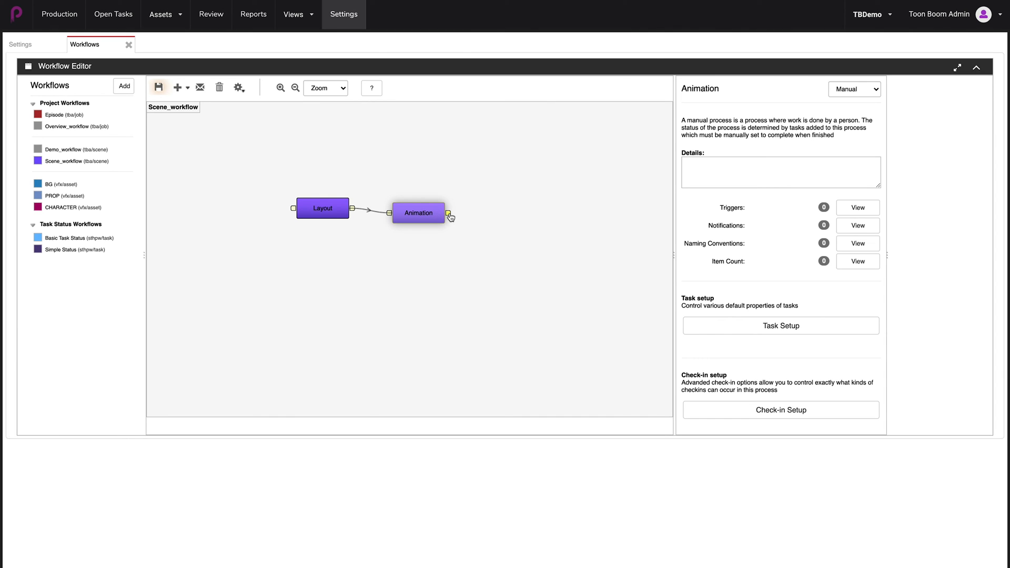
mouse_move(450, 216)
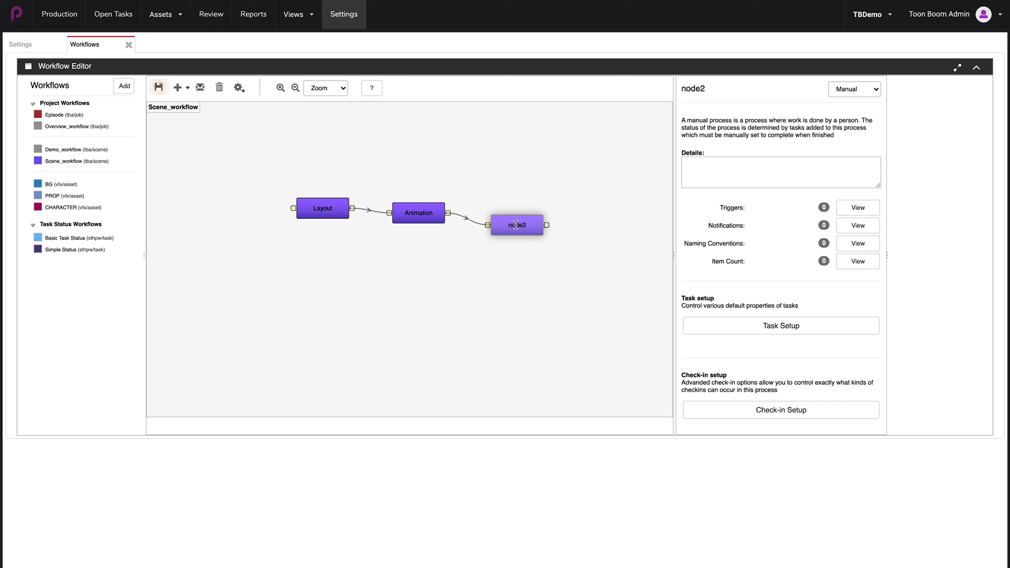
Rename the node2 process after Animation to Animation_app
right_click(515, 225)
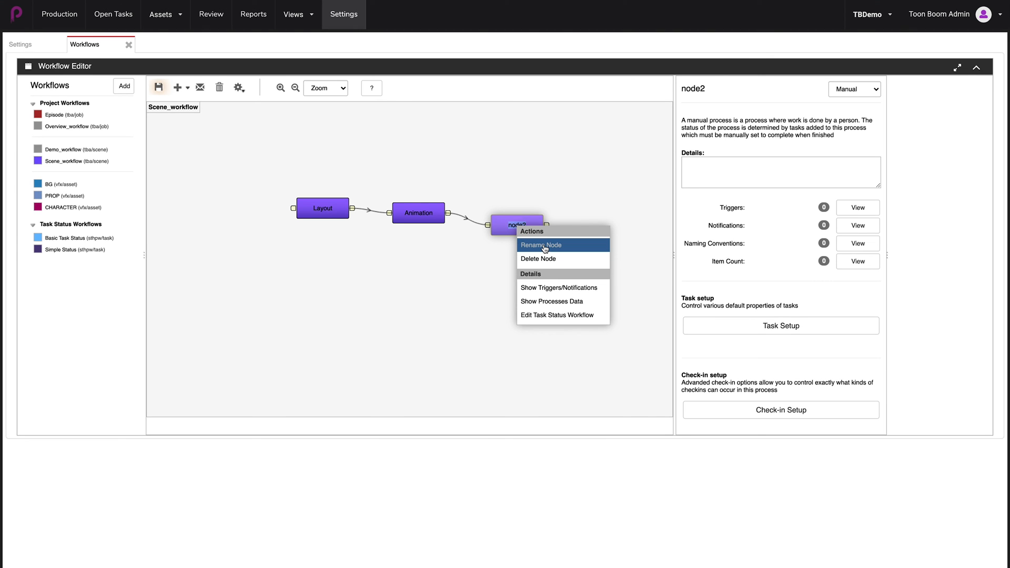
click(541, 244)
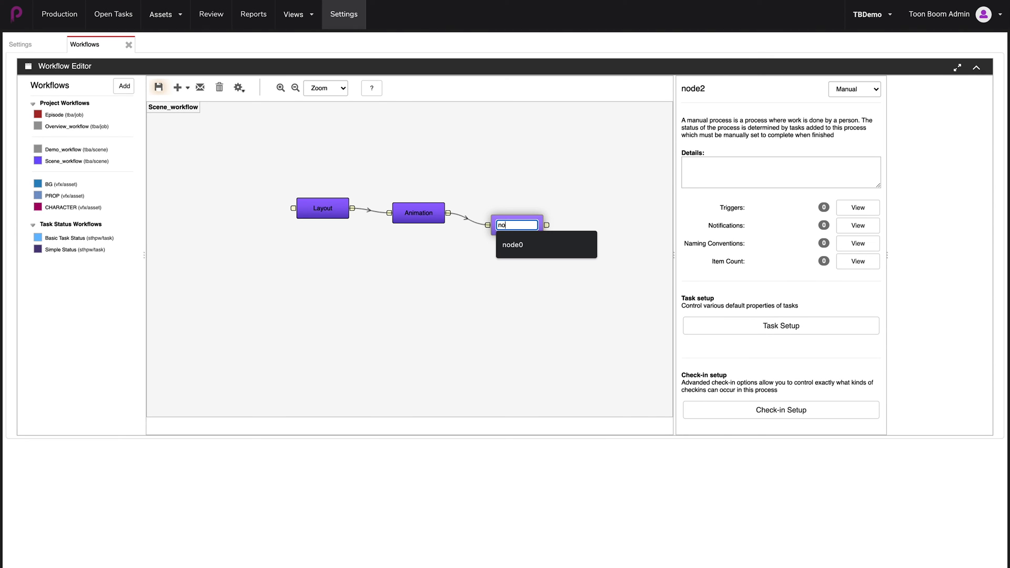
text(Anim)
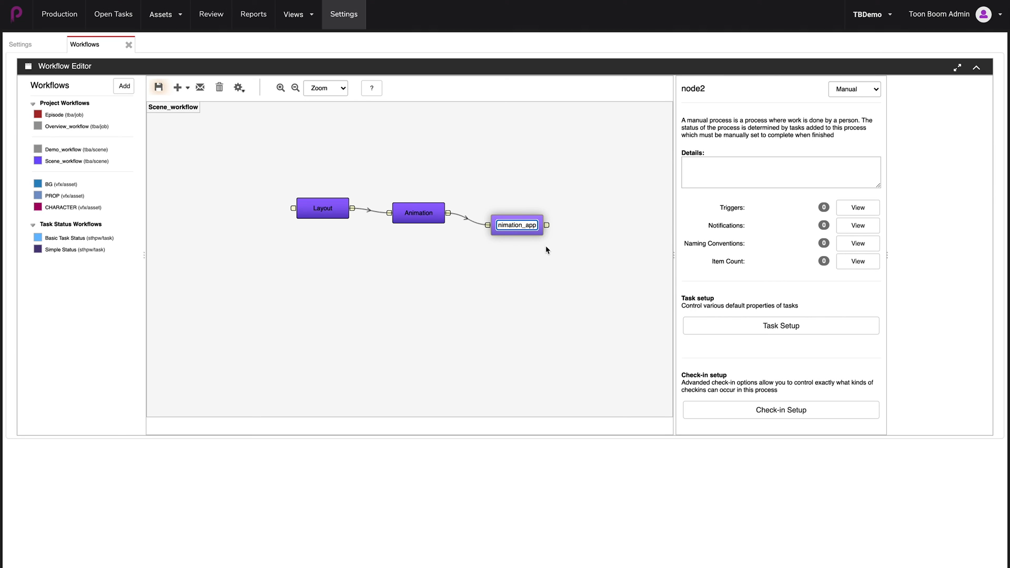
mouse_move(512, 240)
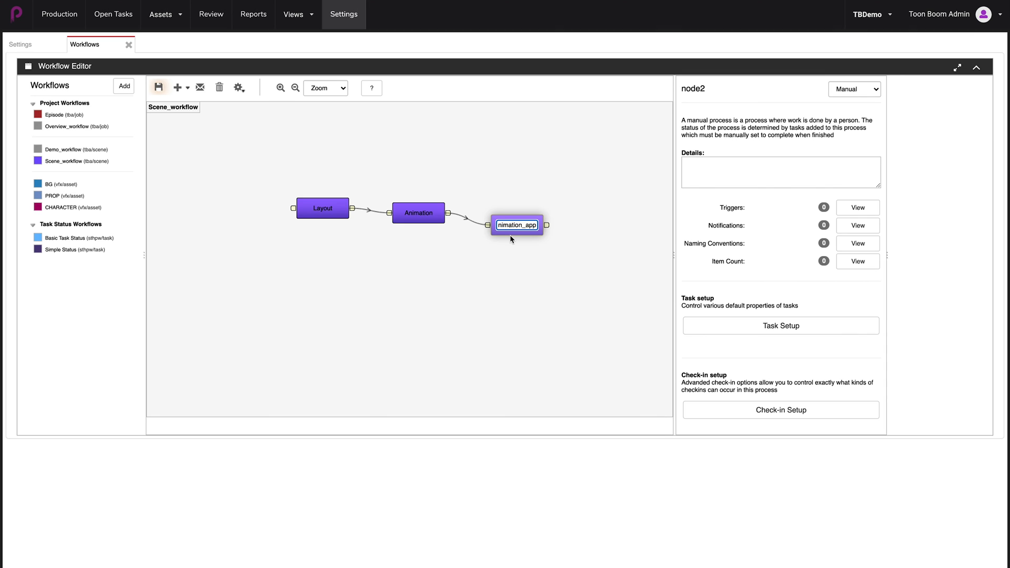
mouse_move(420, 220)
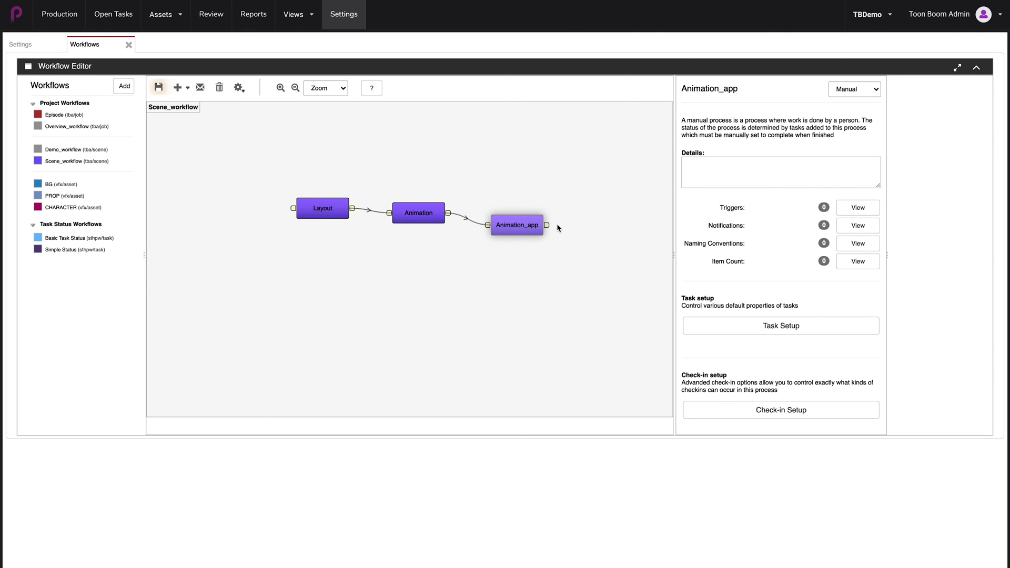
mouse_move(515, 236)
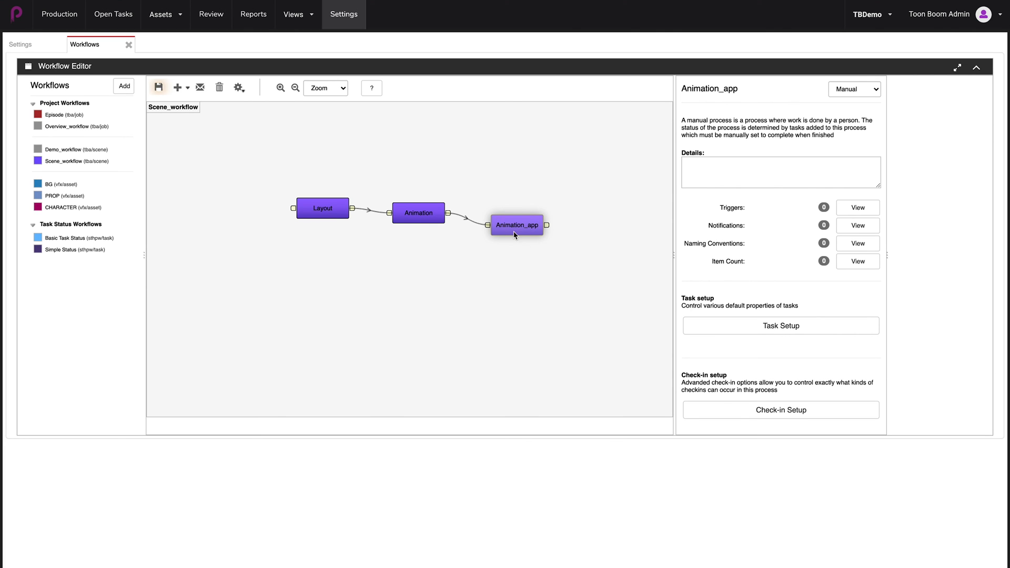
mouse_move(507, 227)
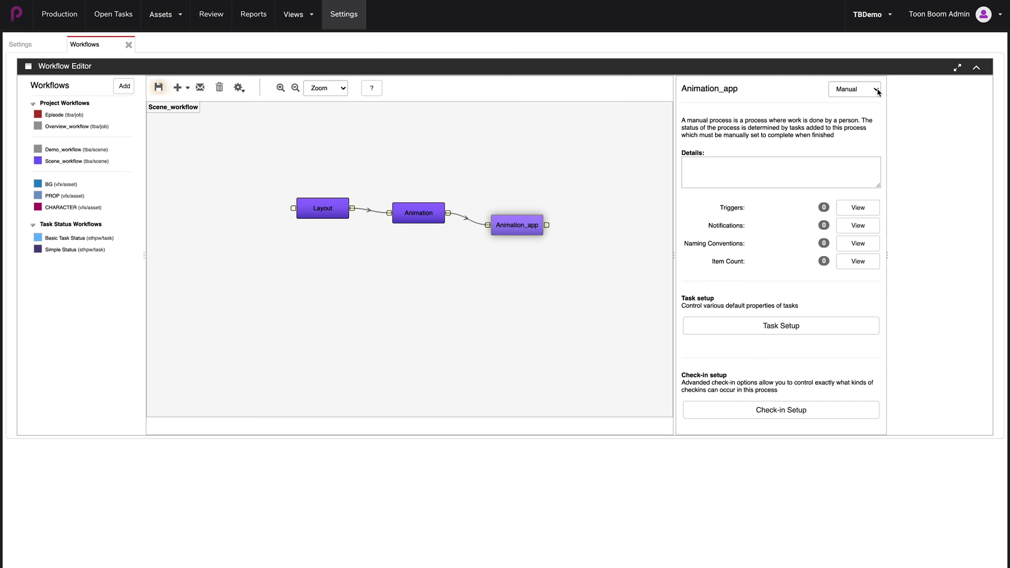
Set Animation_app's process type to Approval in the properties panel
click(854, 89)
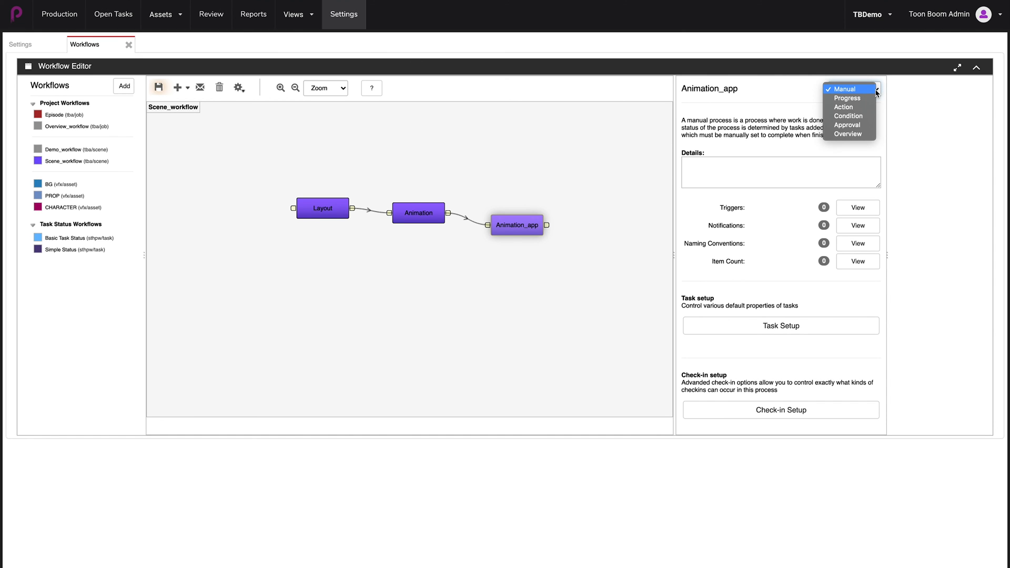
mouse_move(848, 124)
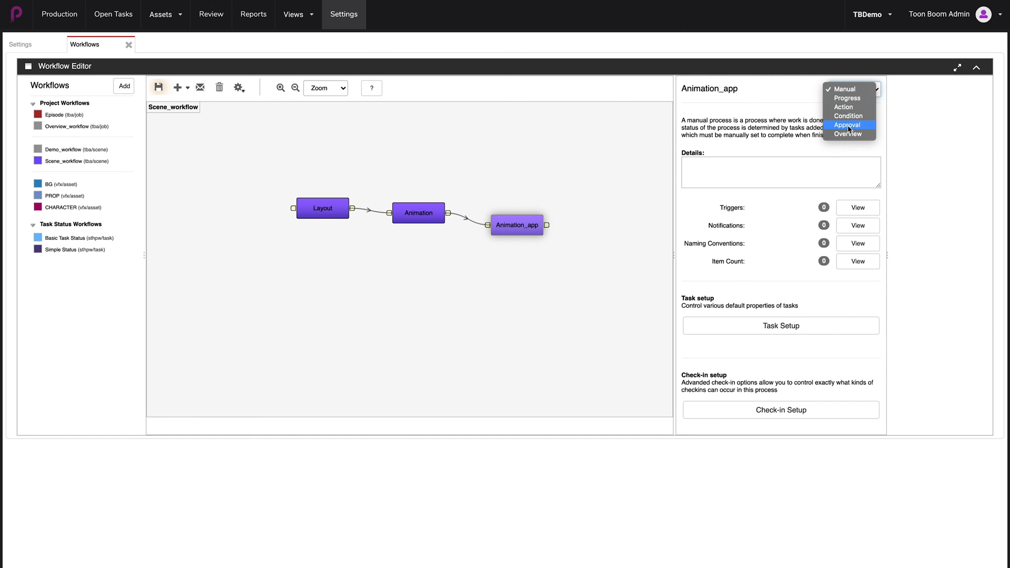
click(847, 125)
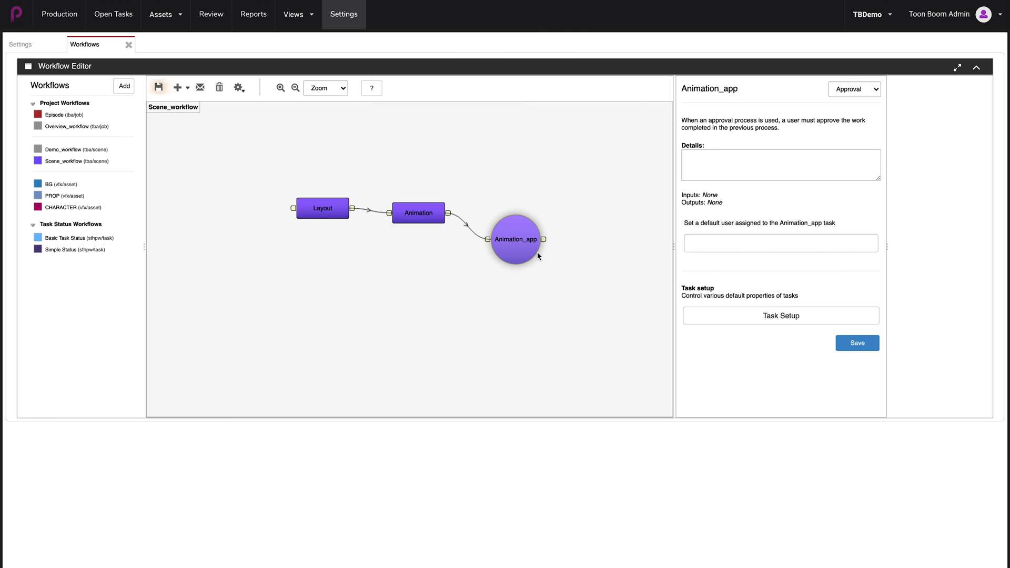
mouse_move(497, 246)
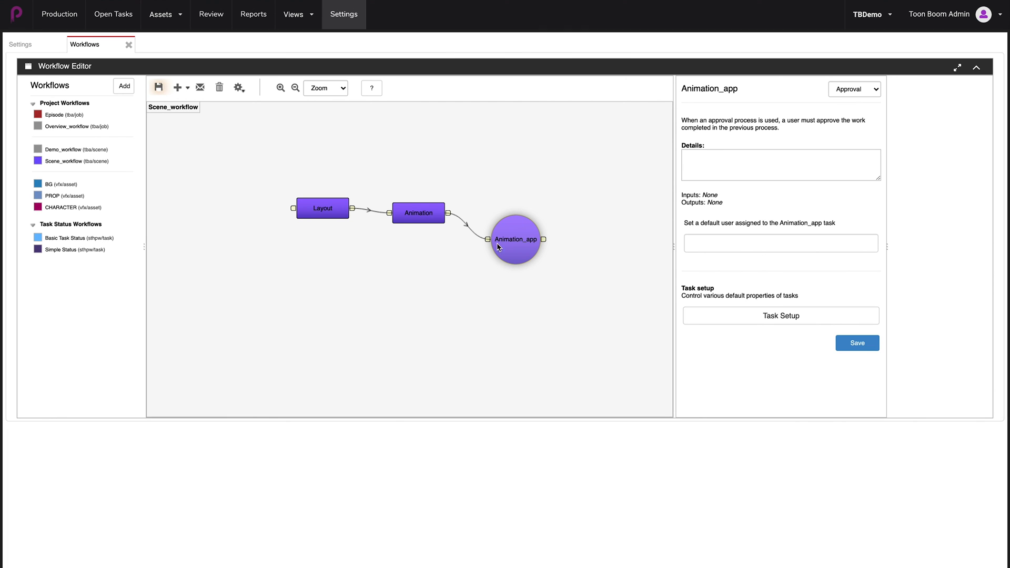
mouse_move(519, 253)
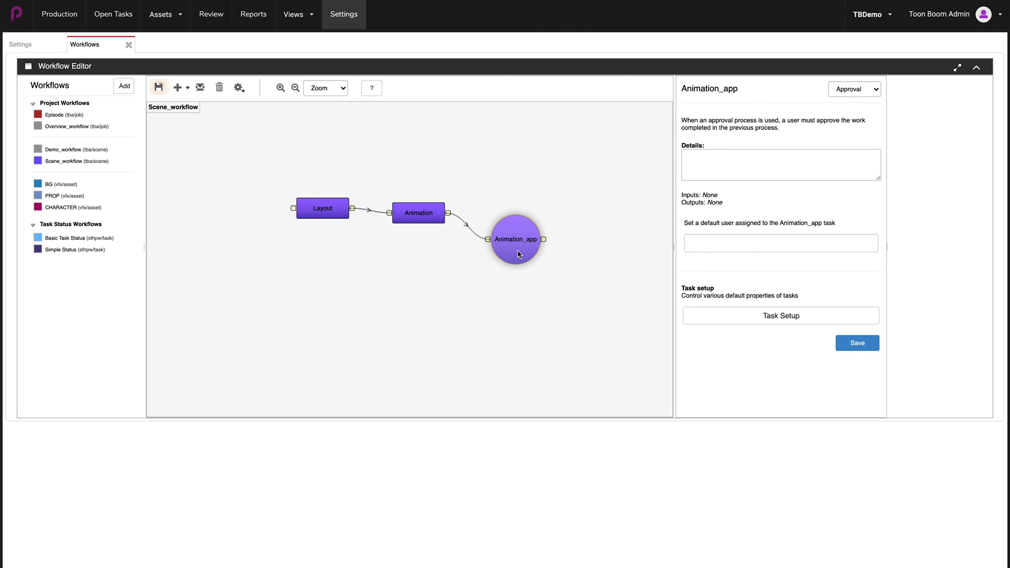
mouse_move(512, 253)
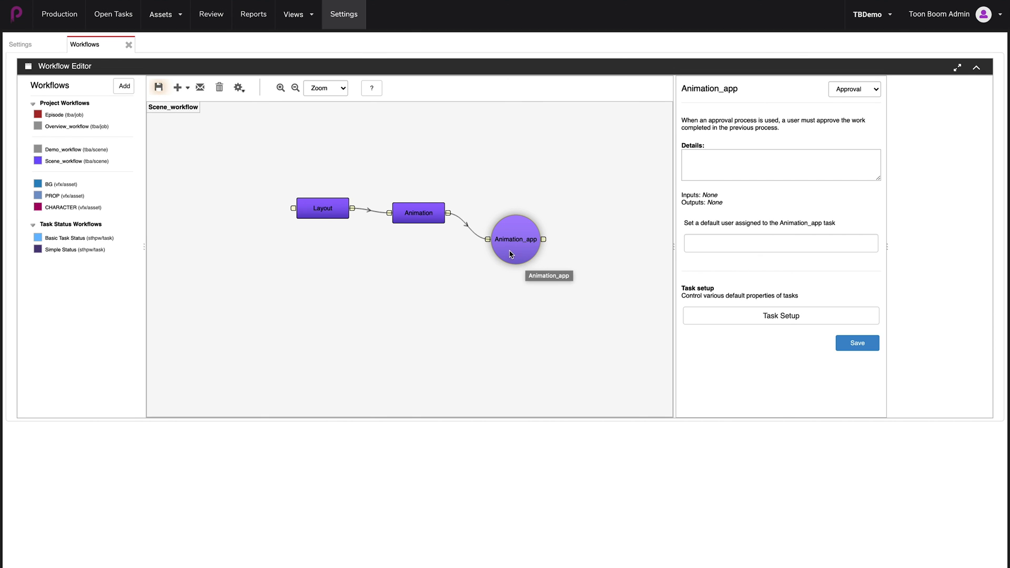
mouse_move(562, 257)
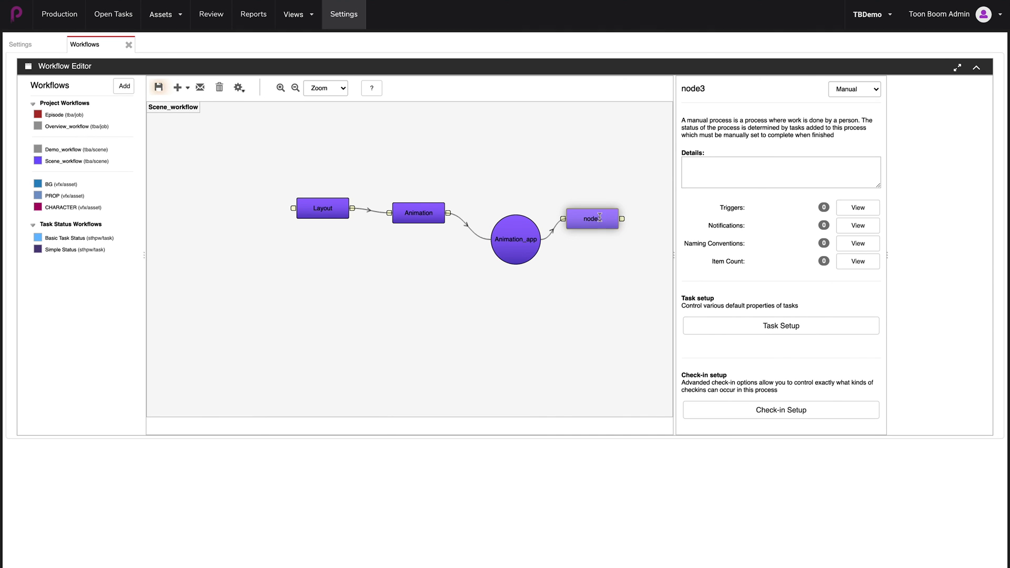
Rename the node3 process after Animation_app to Compositing from the suggestions
double_click(590, 218)
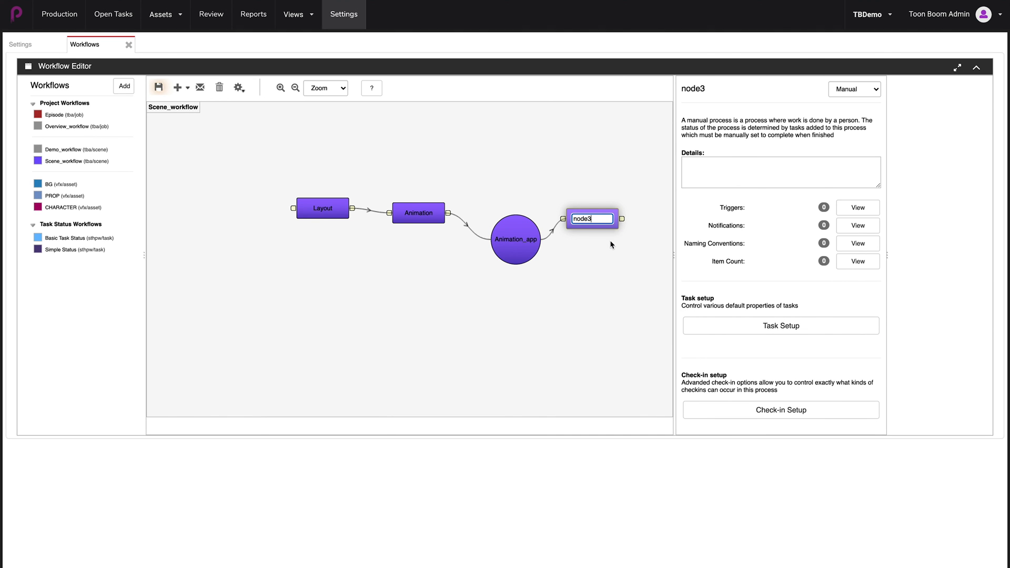
text(Co)
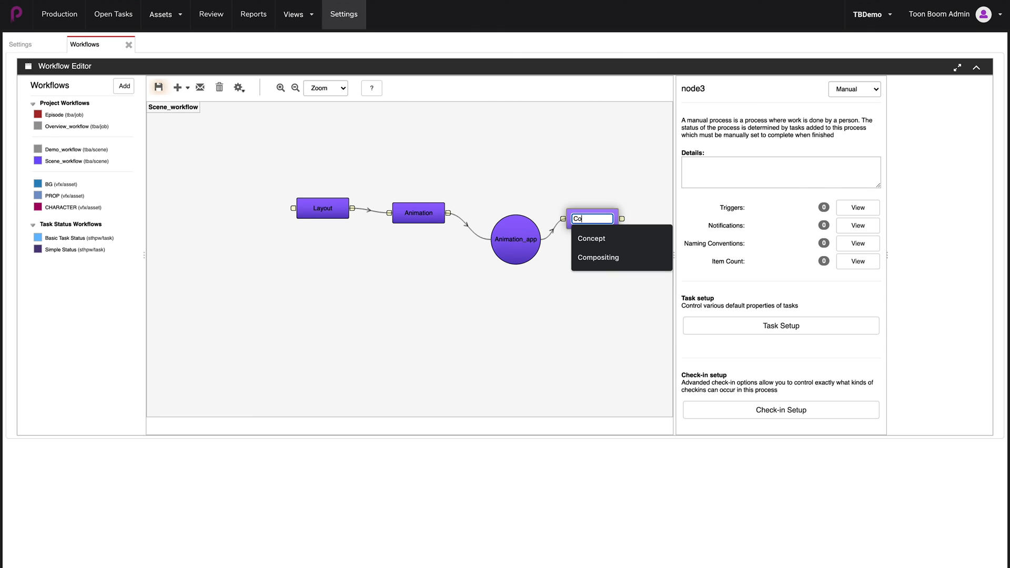
click(597, 257)
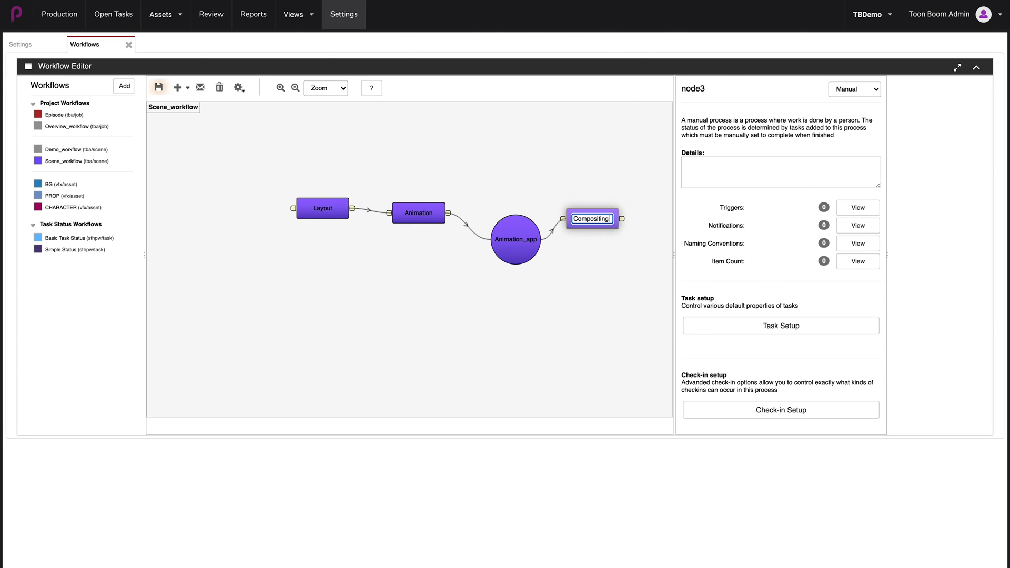
click(591, 218)
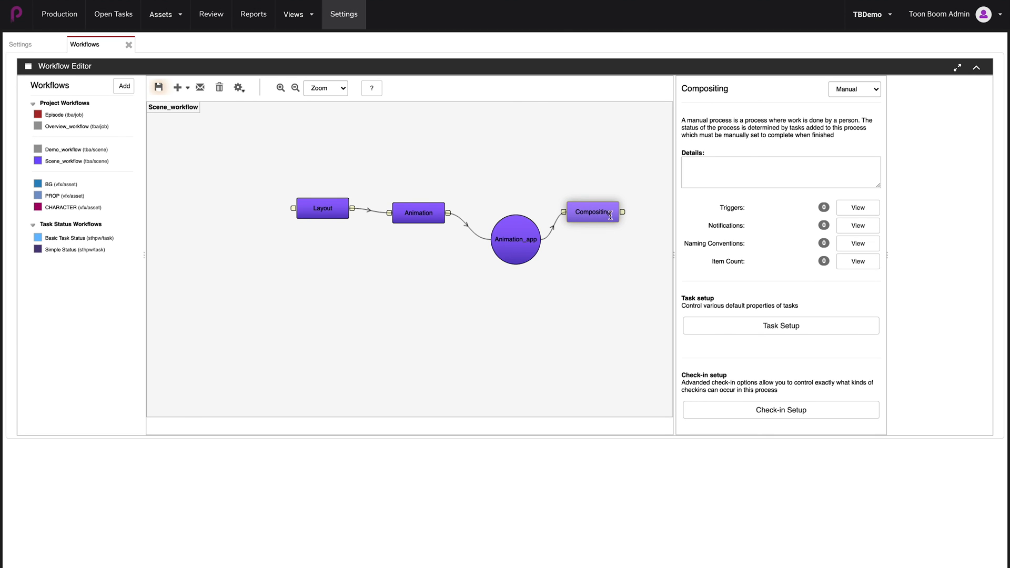
mouse_move(595, 253)
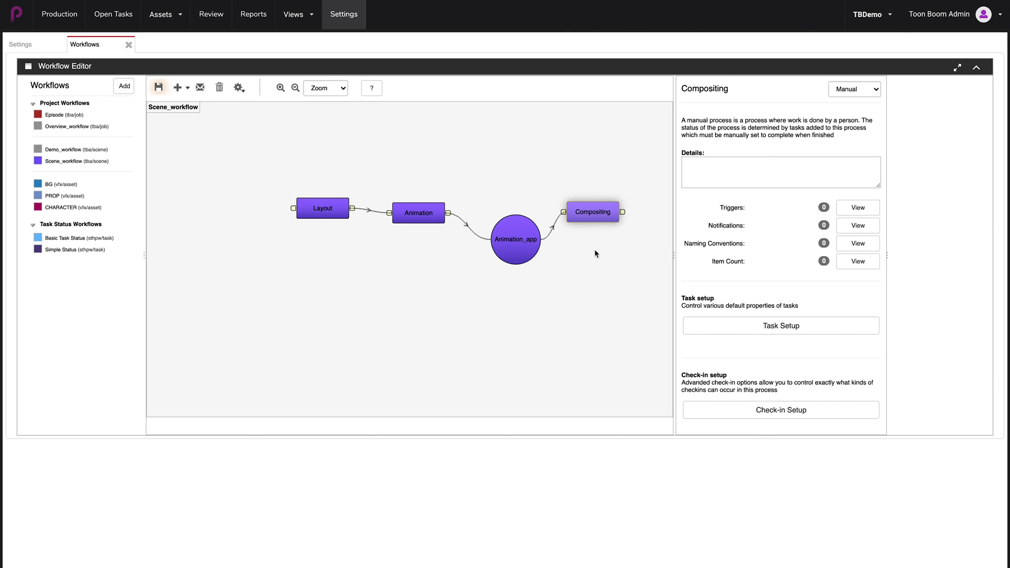
mouse_move(592, 259)
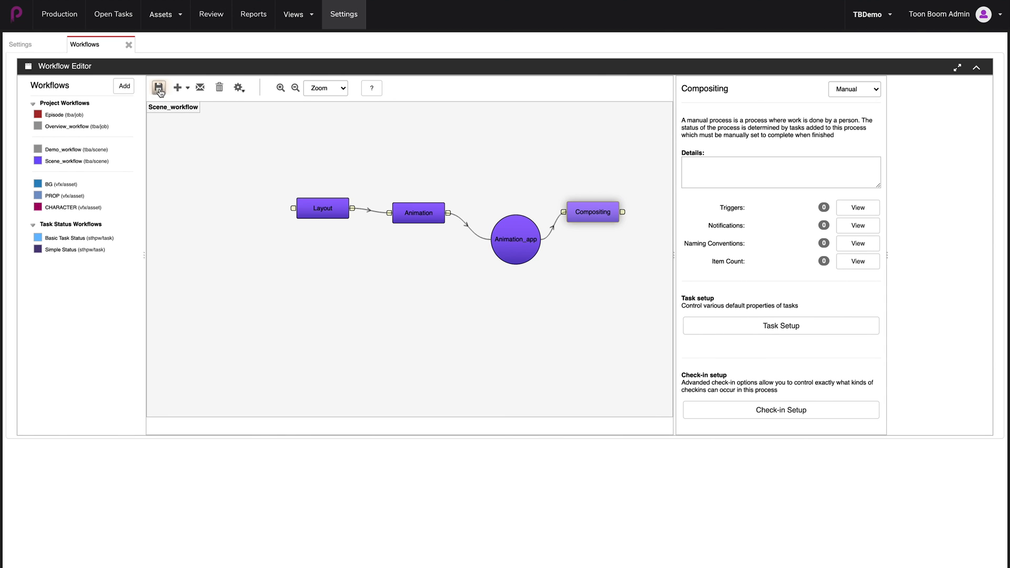
mouse_move(158, 88)
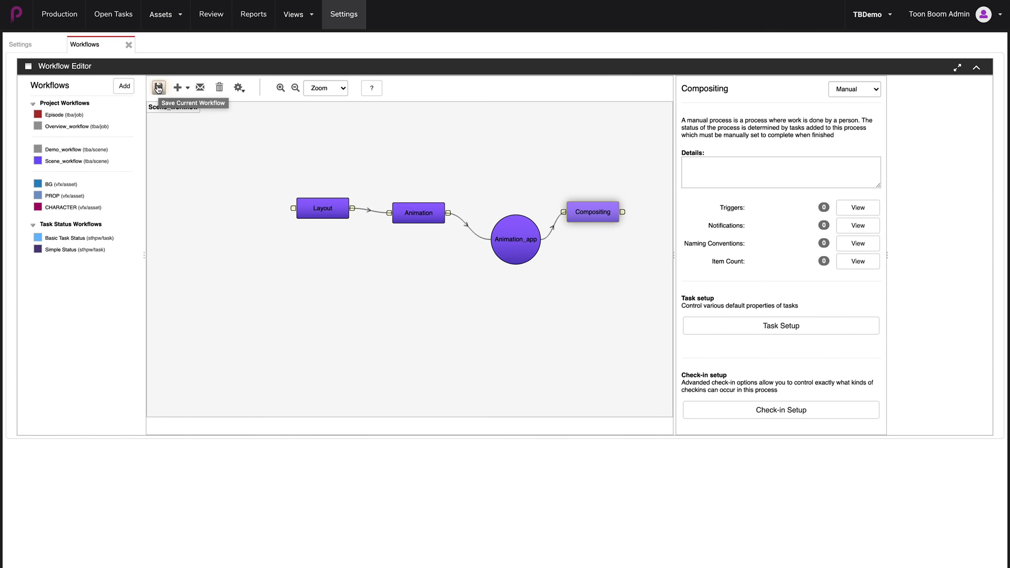